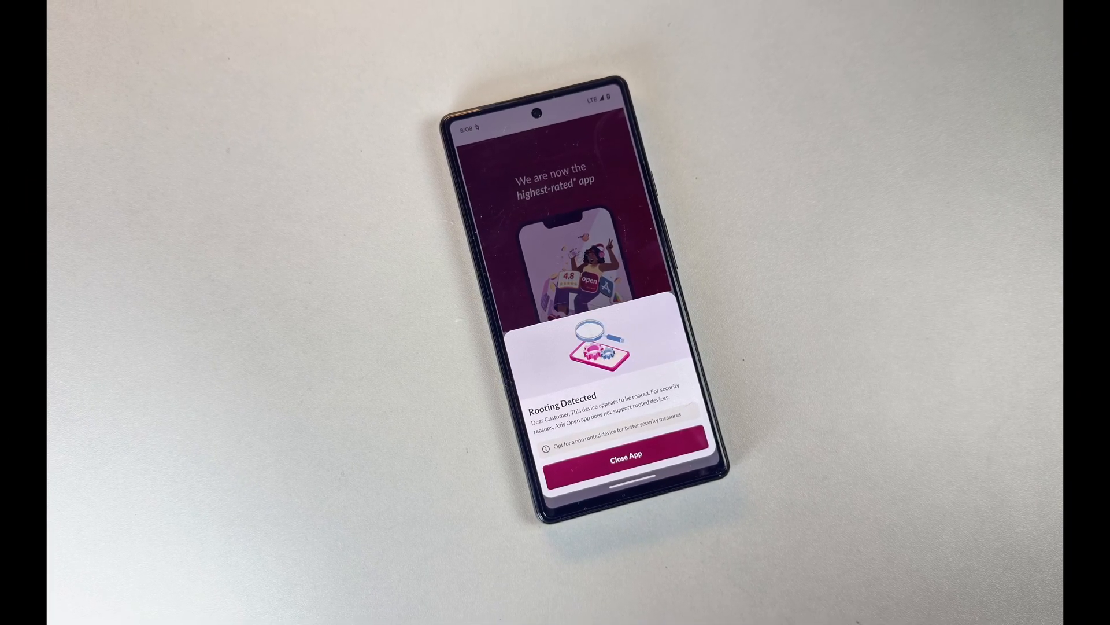
Dismiss the Axis Mobile root warning and confirm KernelSU reports Working <GKI> before returning home.
{"action": "left_click", "coordinate": [617, 451]}
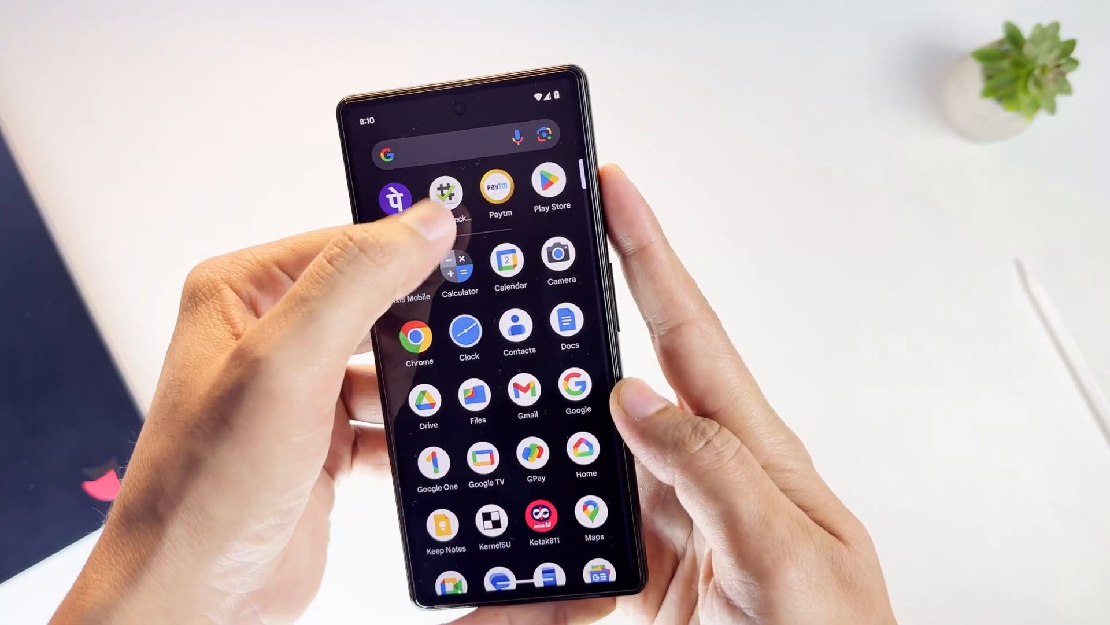
{"action": "left_click", "coordinate": [492, 522]}
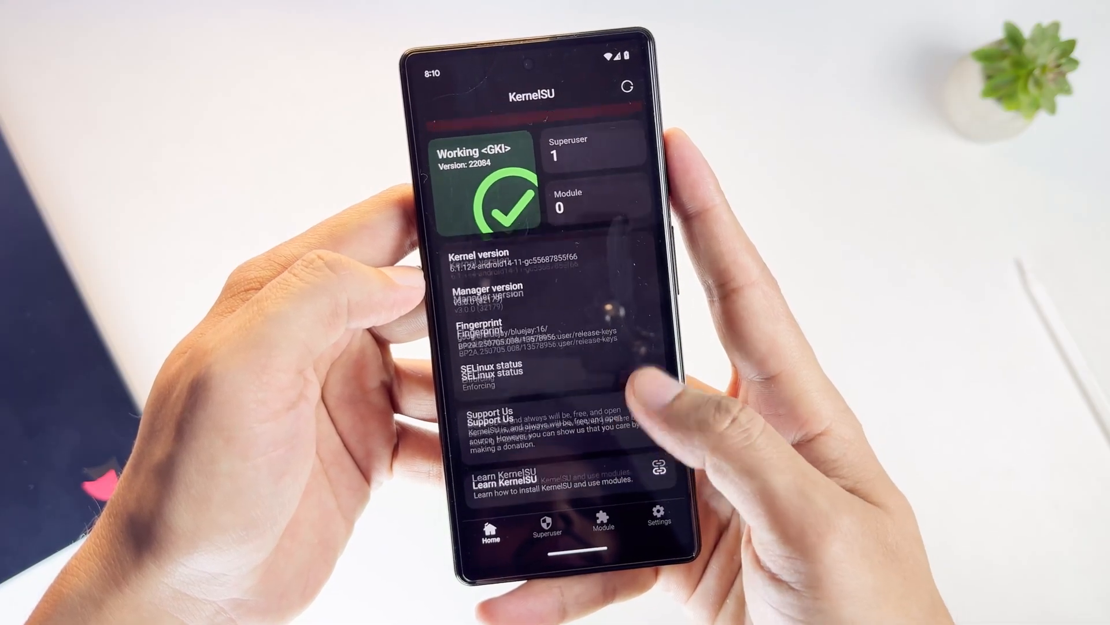
{"action": "left_click", "coordinate": [603, 513]}
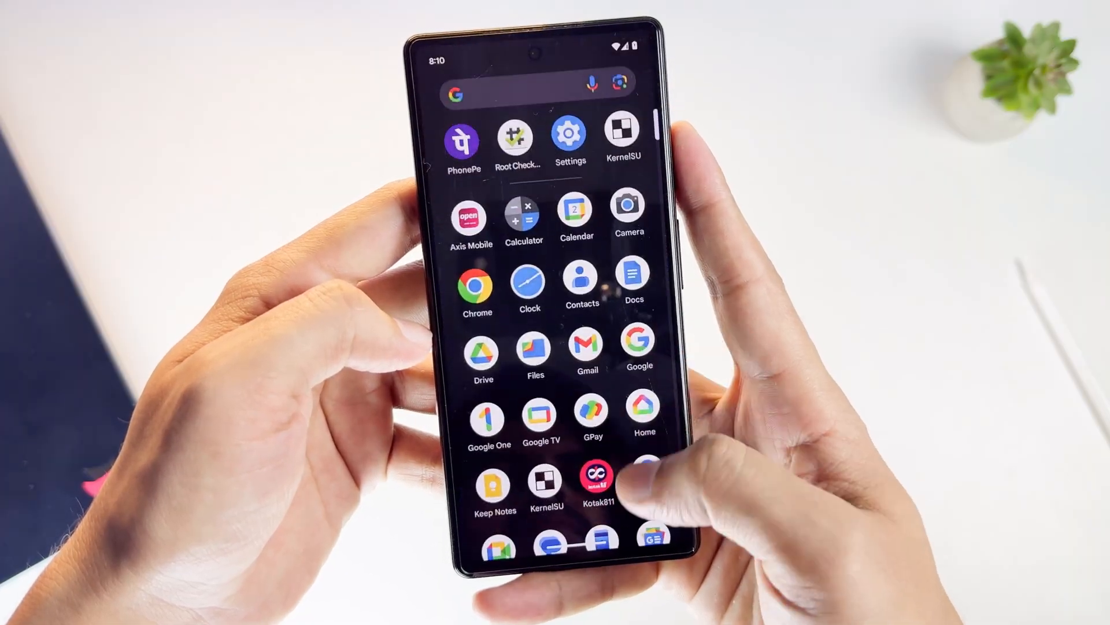
{"action": "scroll", "scroll_direction": "down", "scroll_amount": 3}
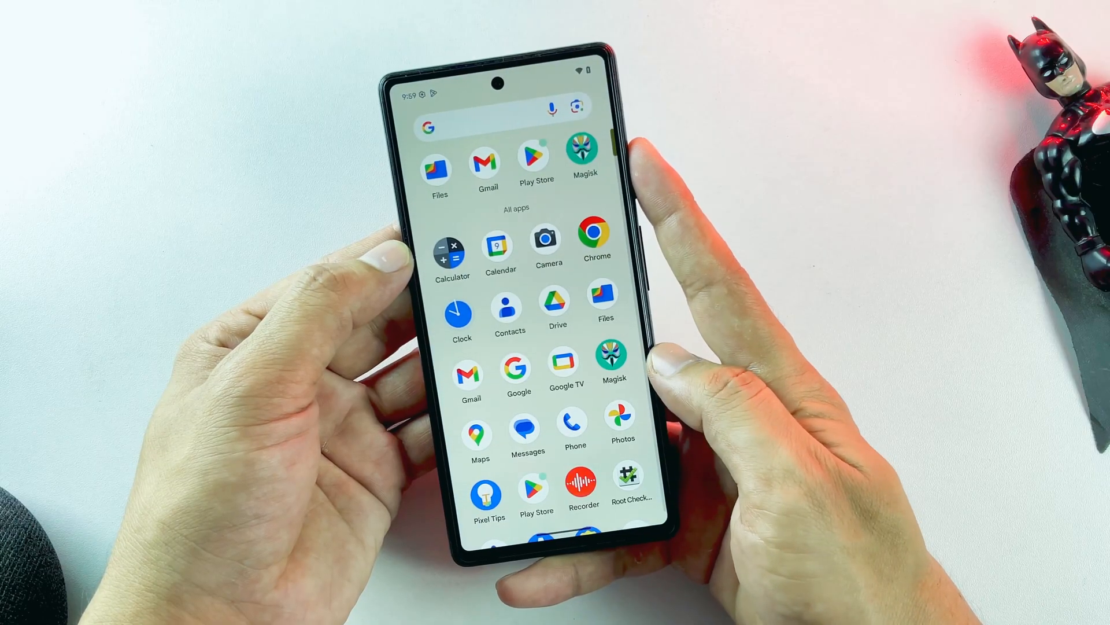
Run VERIFY ROOT in Root Checker Basic on the Pixel 6a.
{"action": "left_click", "coordinate": [631, 488]}
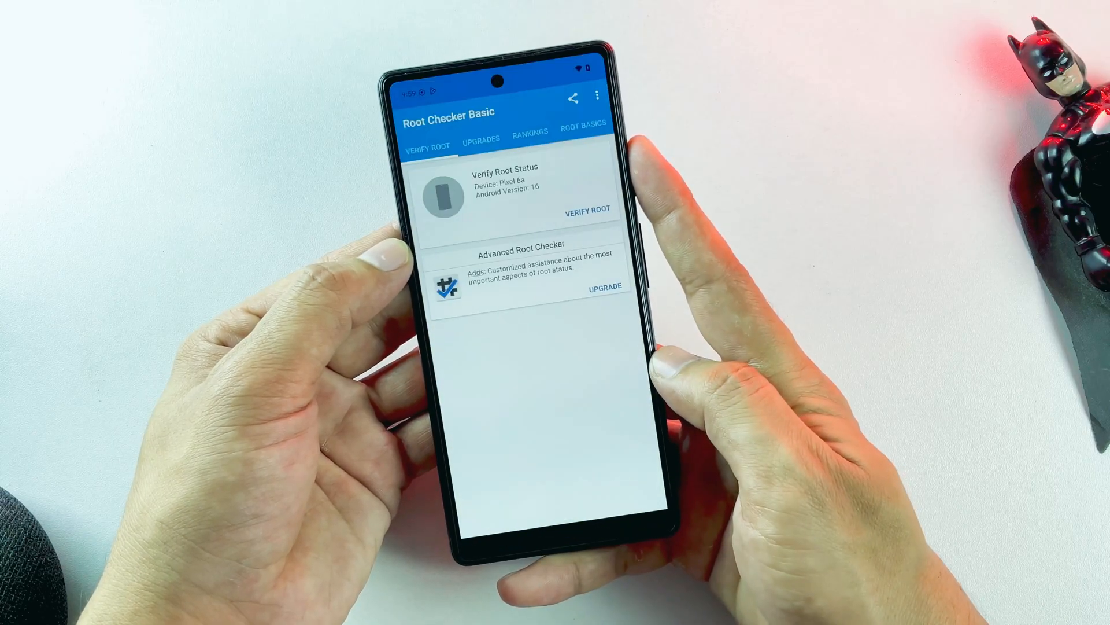
{"action": "left_click", "coordinate": [586, 210]}
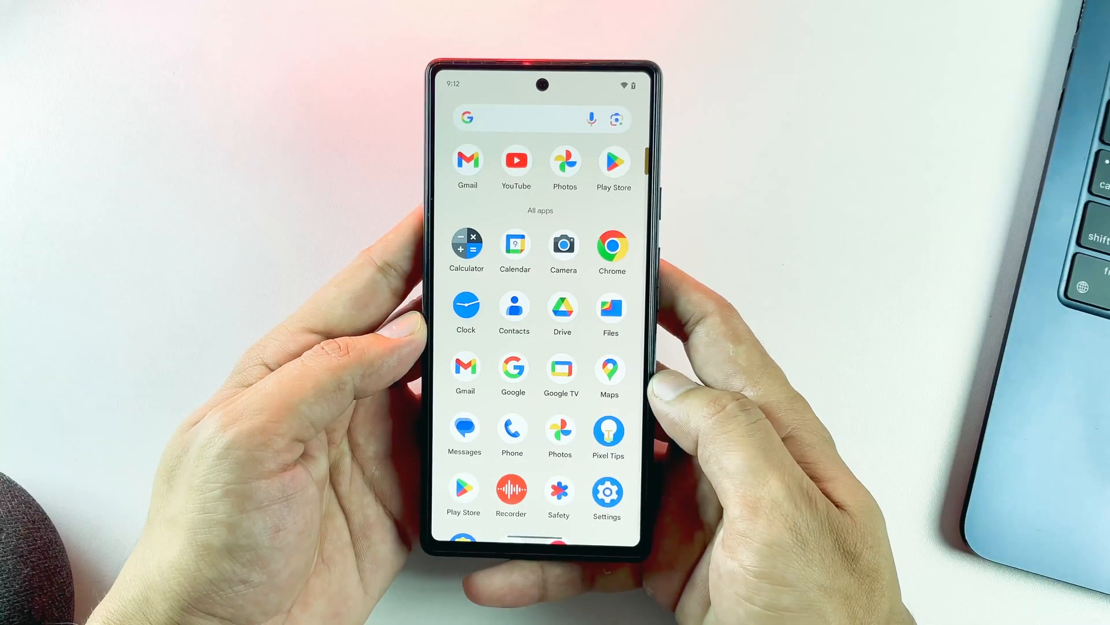
Tap Build number under About phone and see the 'already a developer' notice, then go back.
{"action": "left_click", "coordinate": [607, 492]}
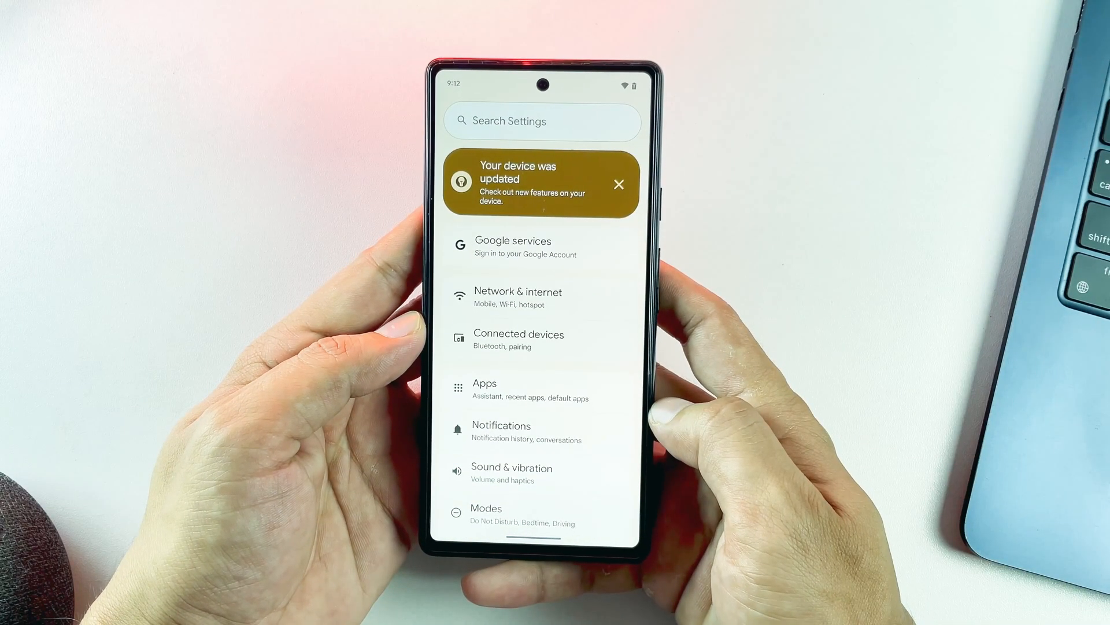
{"action": "scroll", "scroll_direction": "down", "scroll_amount": 3}
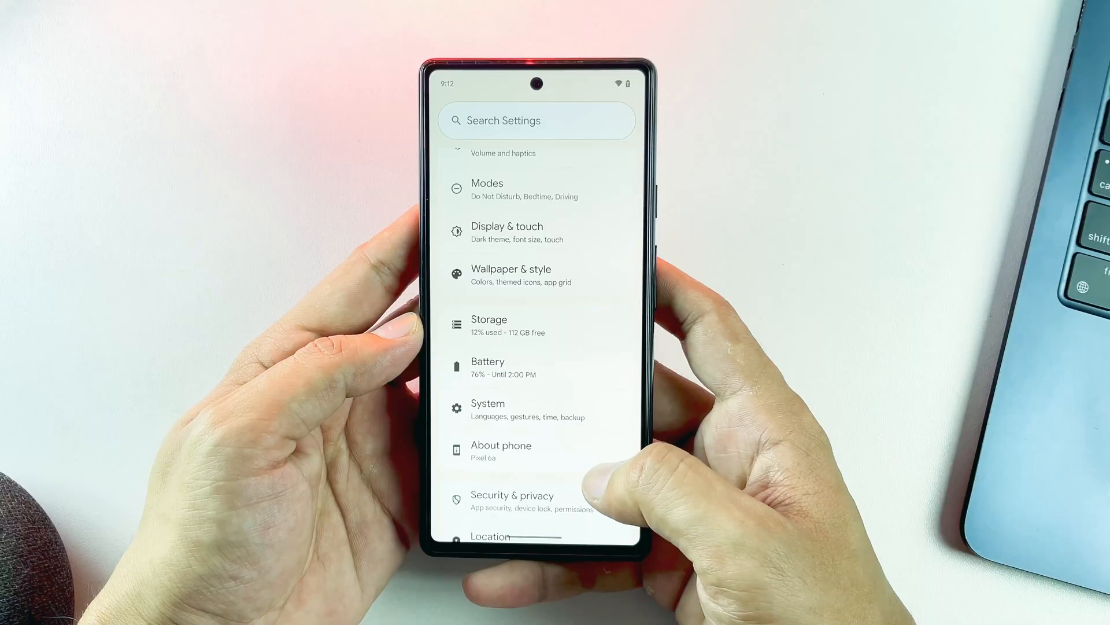
{"action": "left_click", "coordinate": [500, 450]}
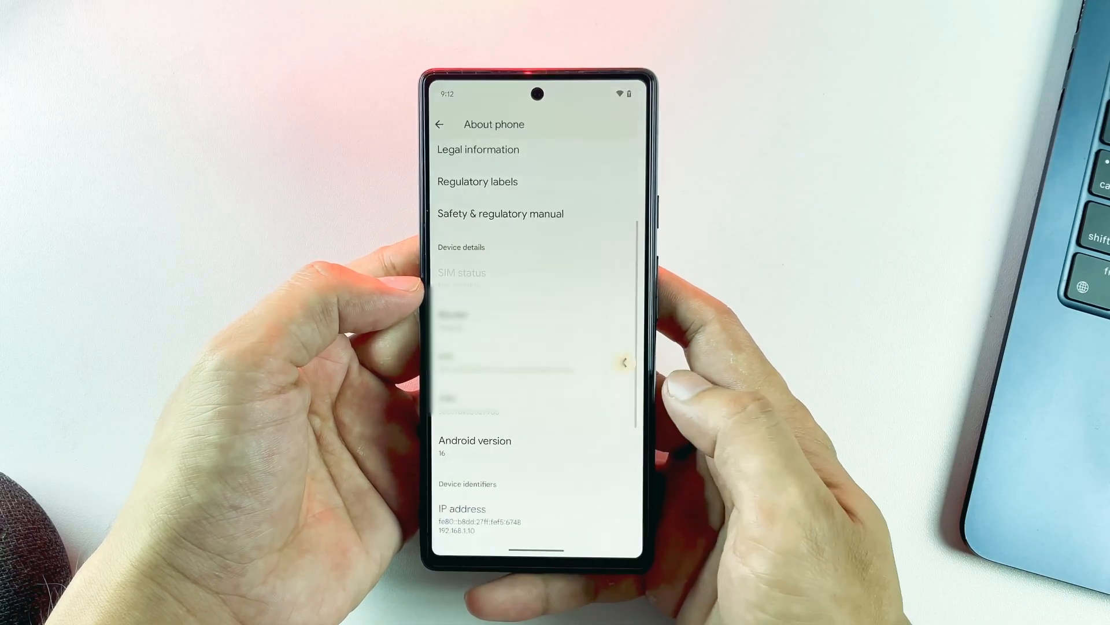
{"action": "scroll", "scroll_direction": "down", "scroll_amount": 3}
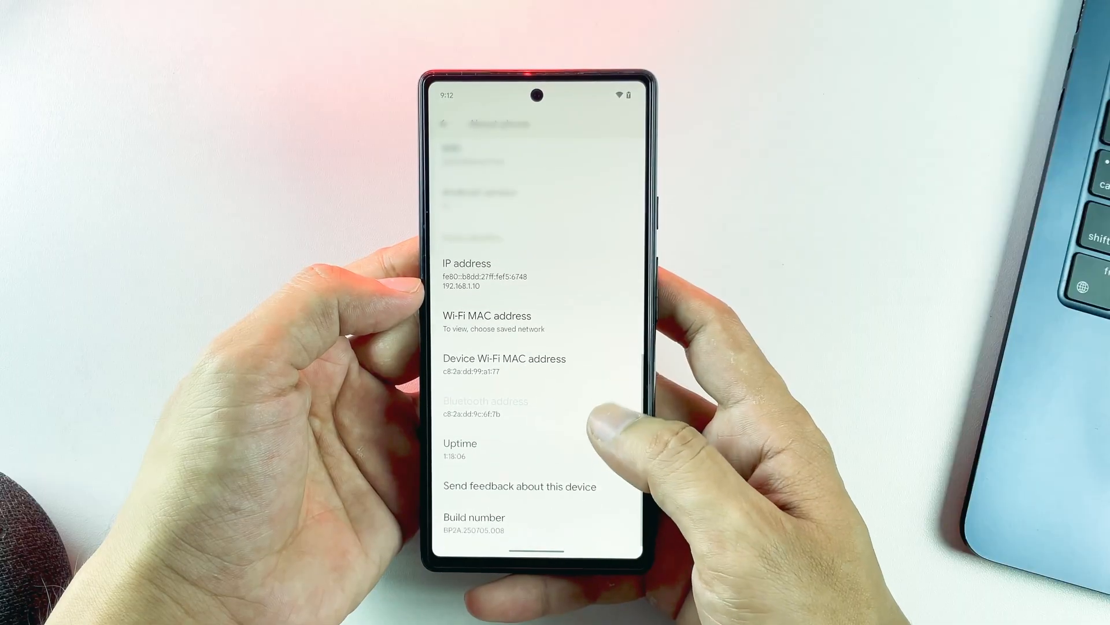
{"action": "left_click", "coordinate": [475, 517]}
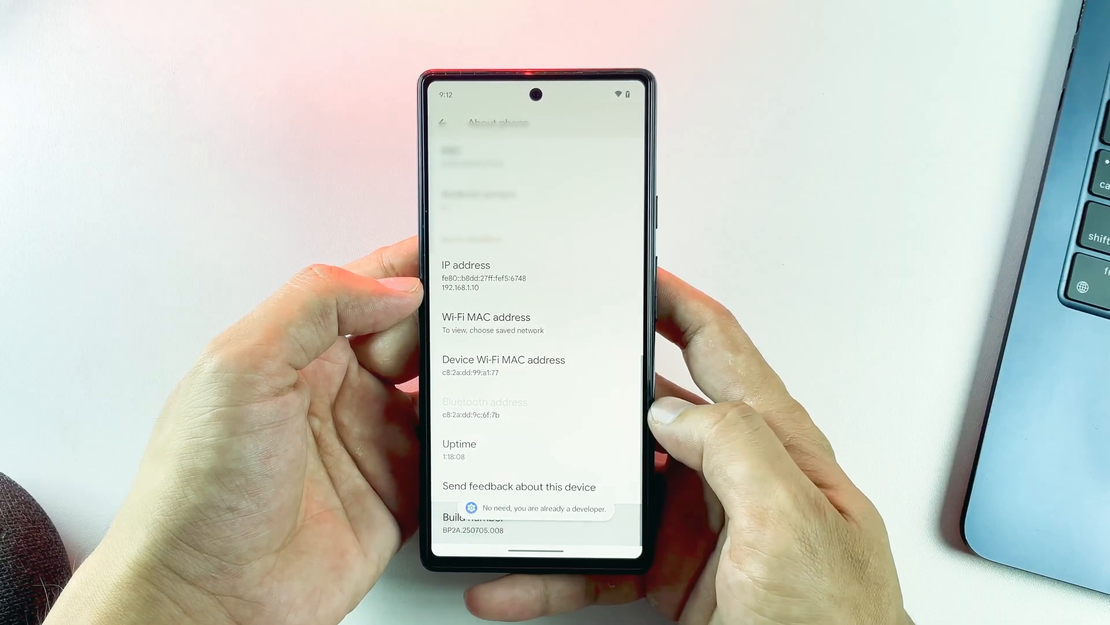
{"action": "left_click", "coordinate": [441, 122]}
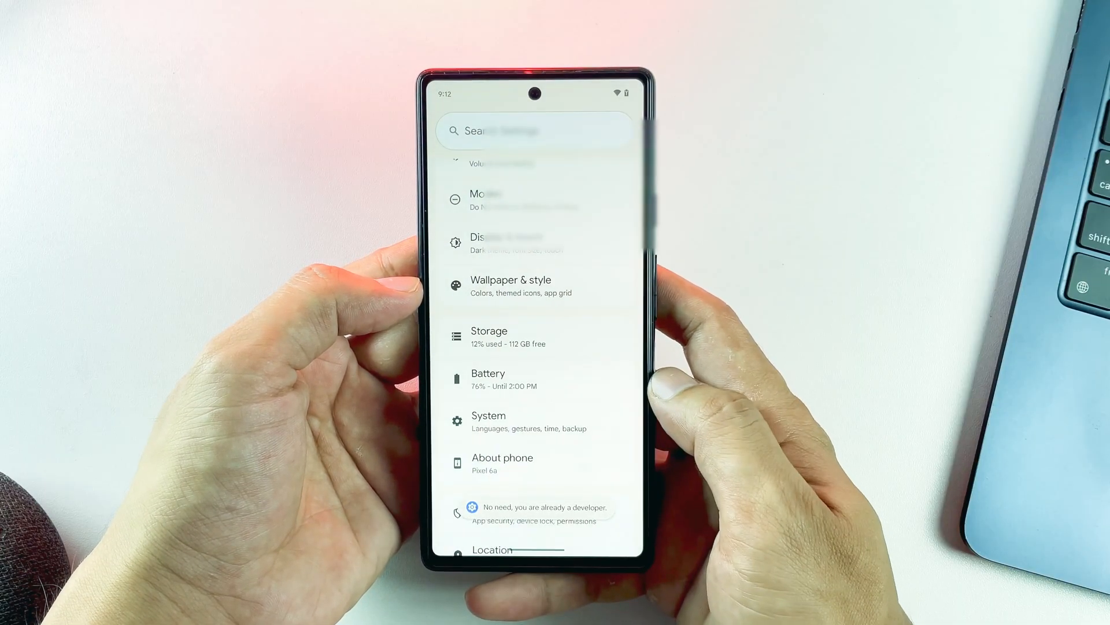
Reach Developer options via System and confirm OEM unlocking is switched on.
{"action": "left_click", "coordinate": [488, 421]}
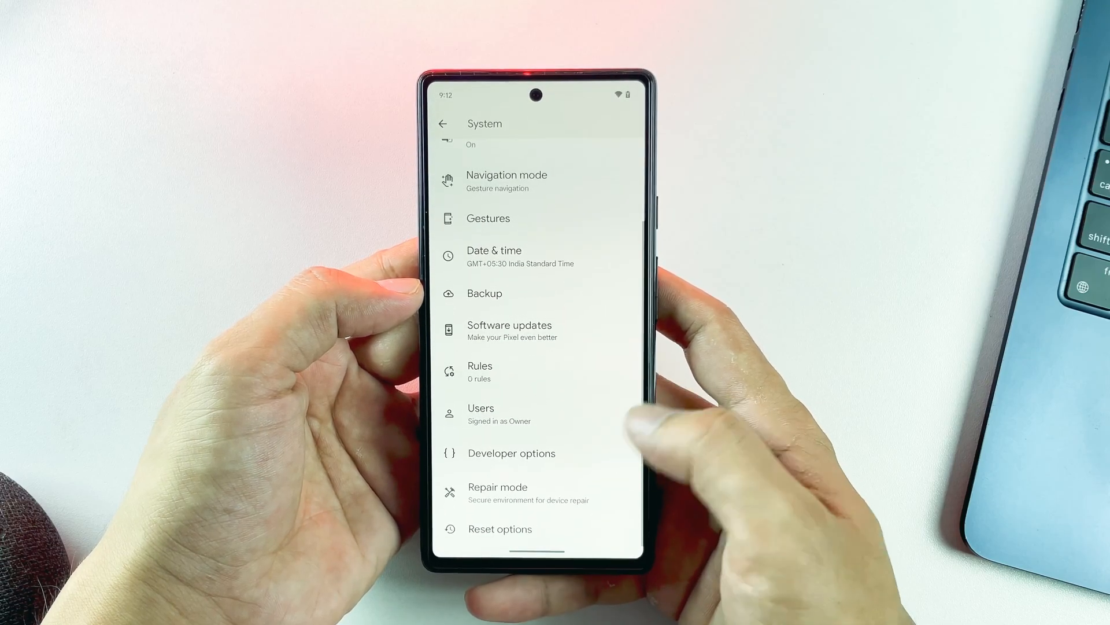
{"action": "left_click", "coordinate": [511, 453]}
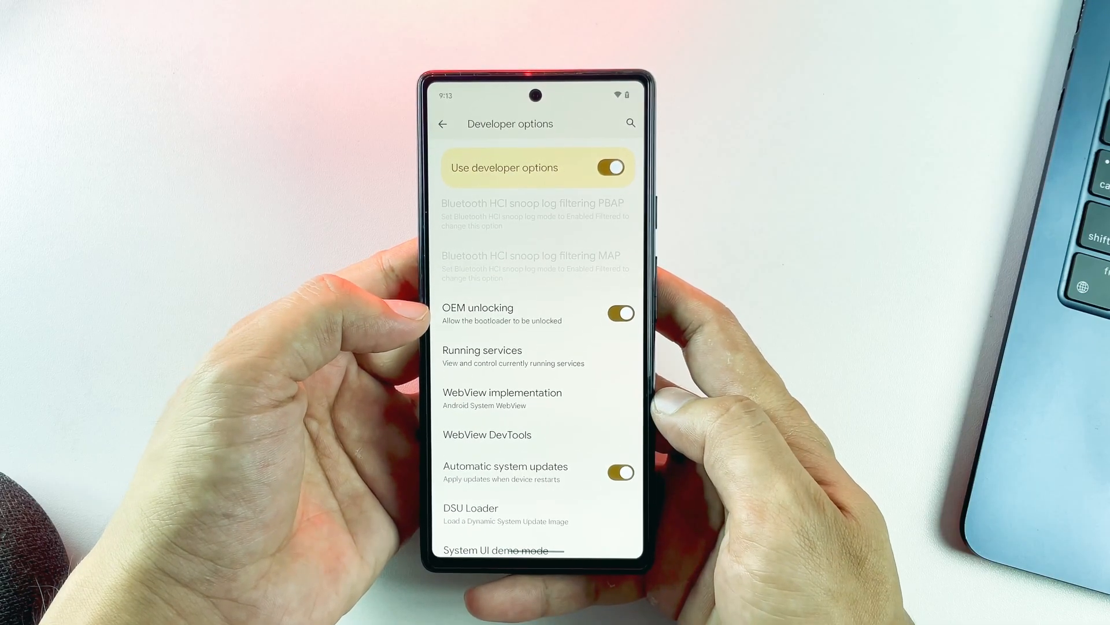
{"action": "scroll", "scroll_direction": "down", "scroll_amount": 3}
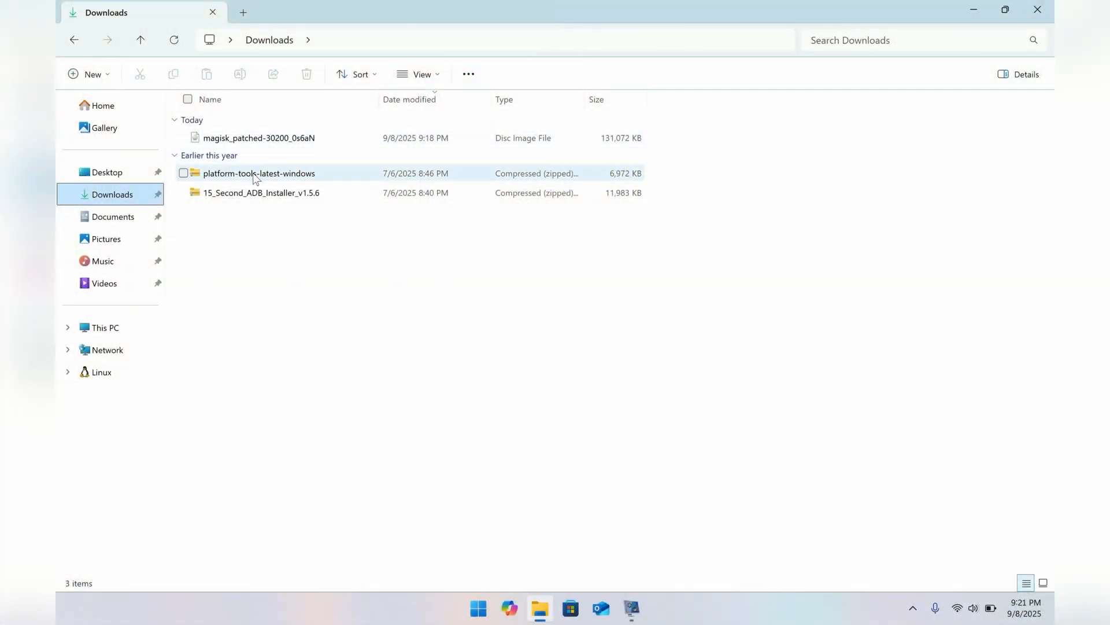
Extract platform-tools and launch a Command Prompt from its folder via the cmd address-bar trick.
{"action": "right_click", "coordinate": [261, 193]}
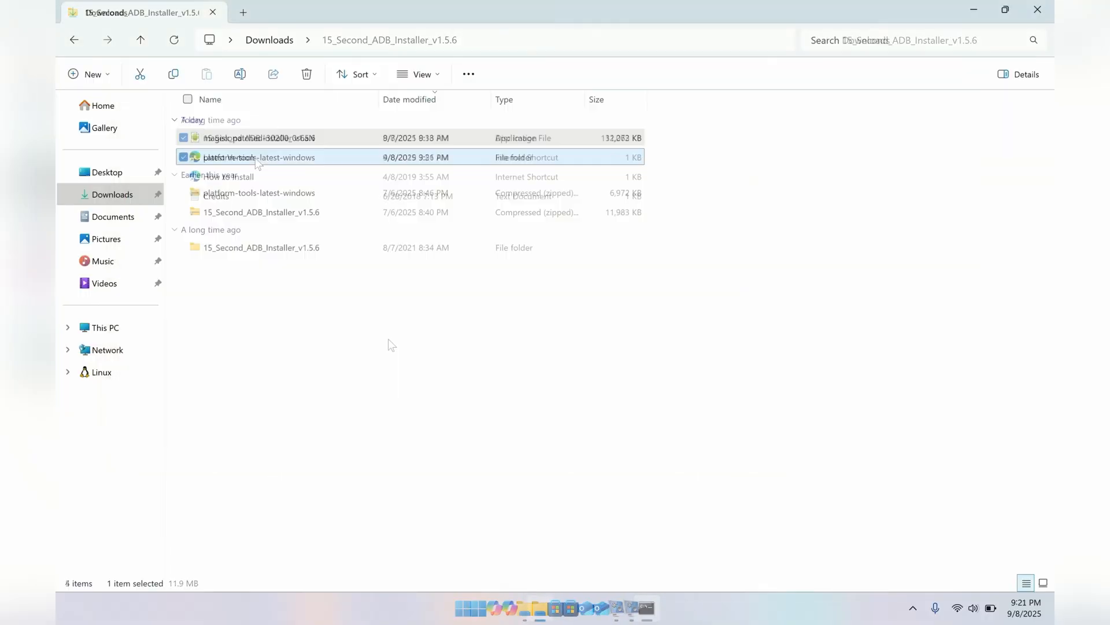
{"action": "double_click", "coordinate": [259, 156]}
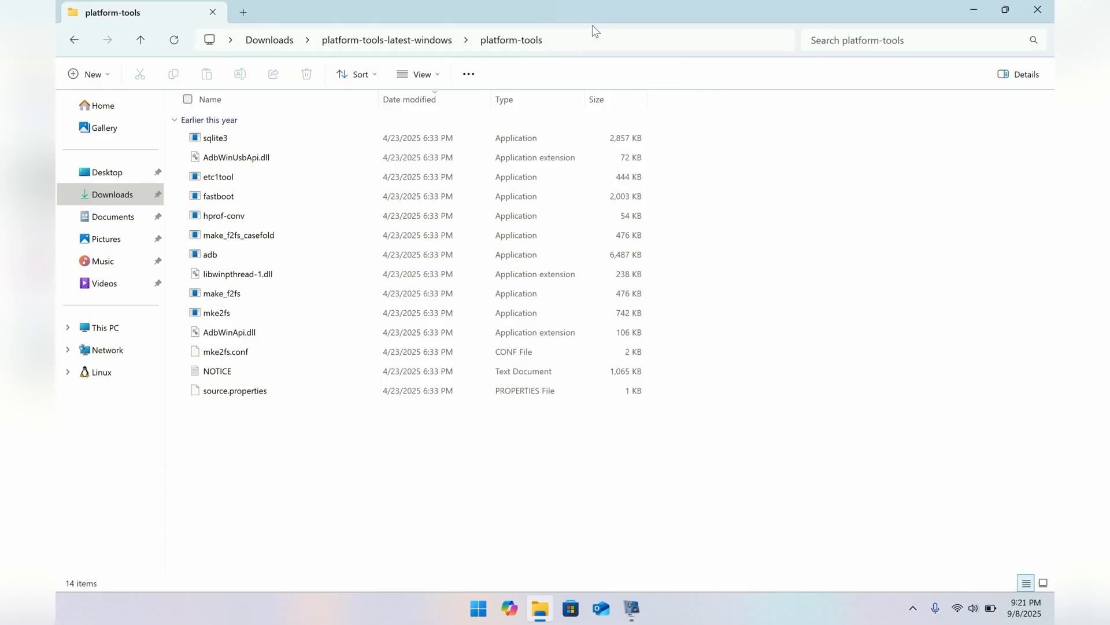
{"action": "type", "text": "cmd"}
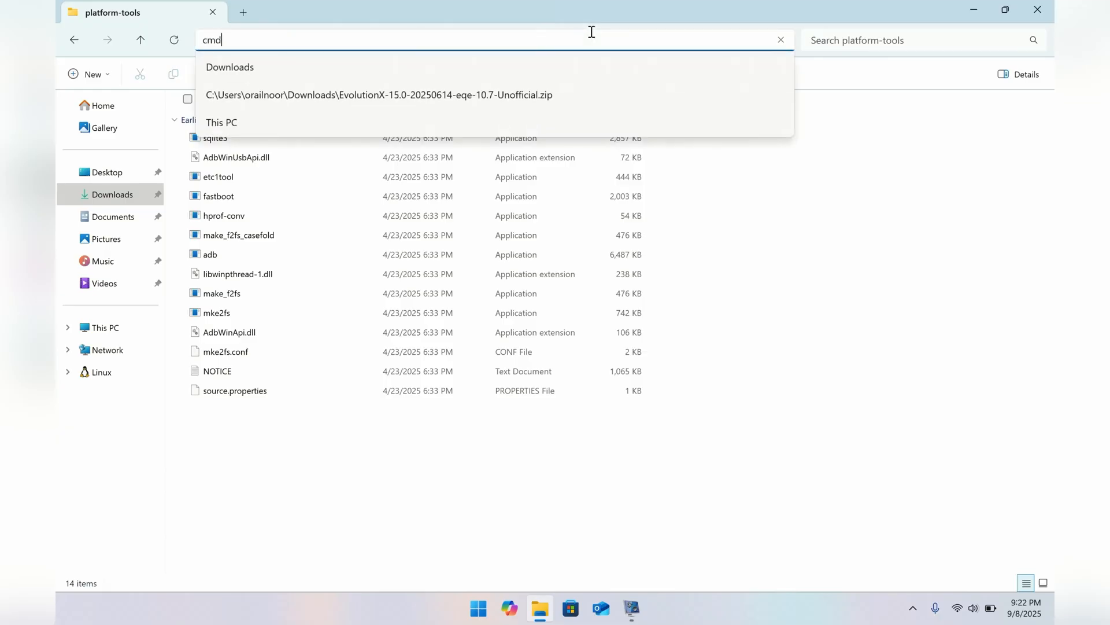
{"action": "key", "text": "enter"}
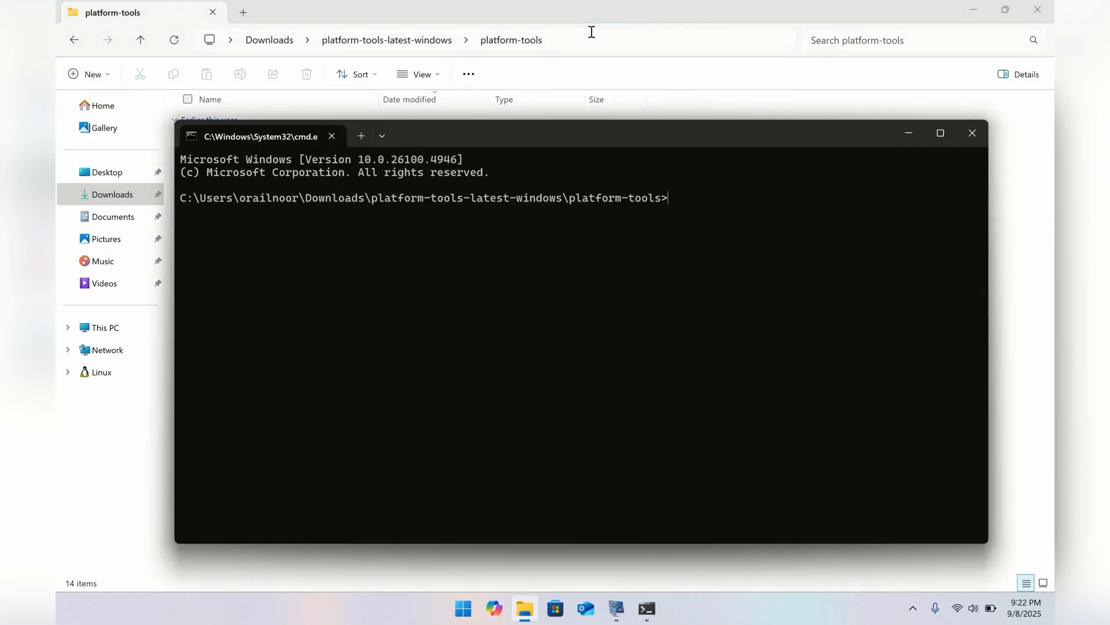
Enter adb devices in the Command Prompt.
{"action": "type", "text": "adb dev"}
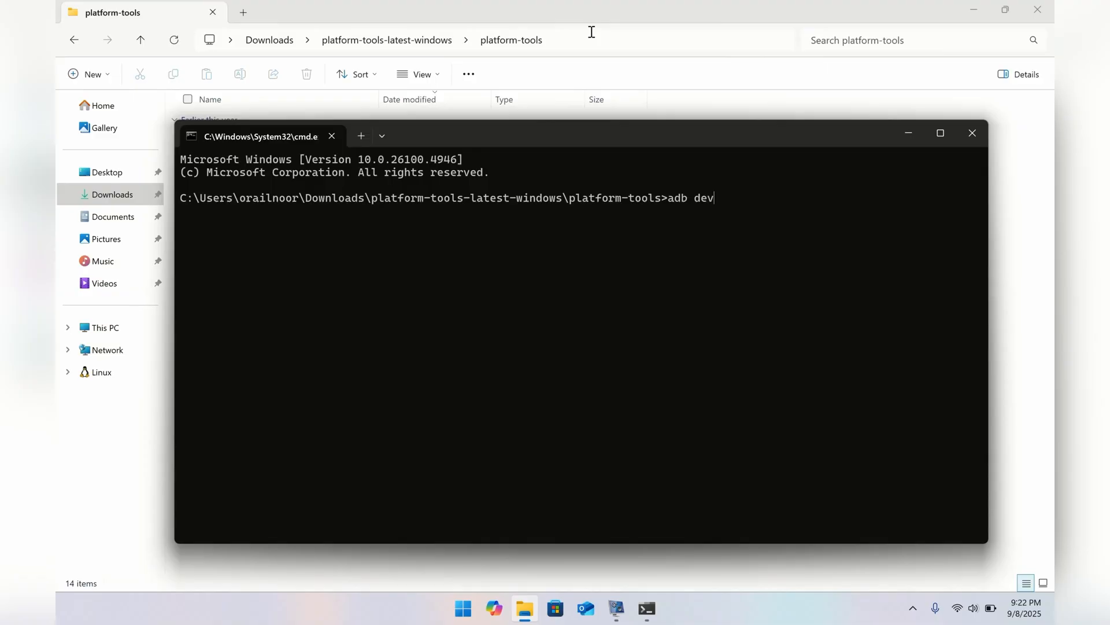
{"action": "type", "text": "ices"}
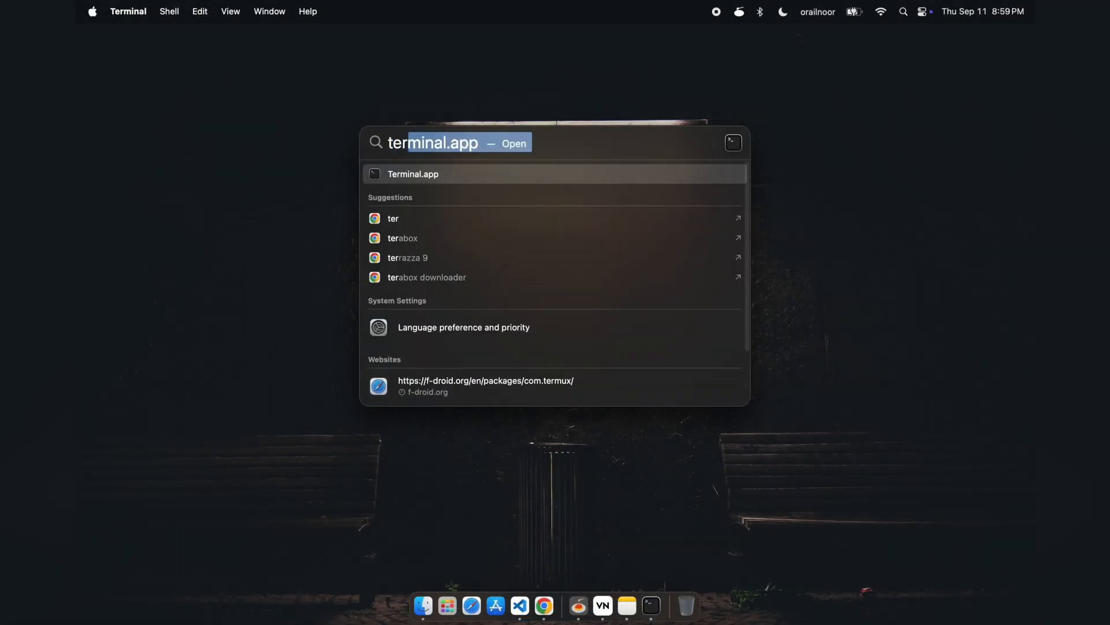
Run brew install --cask android-platform-tools in Terminal launched from Spotlight.
{"action": "key", "text": "enter"}
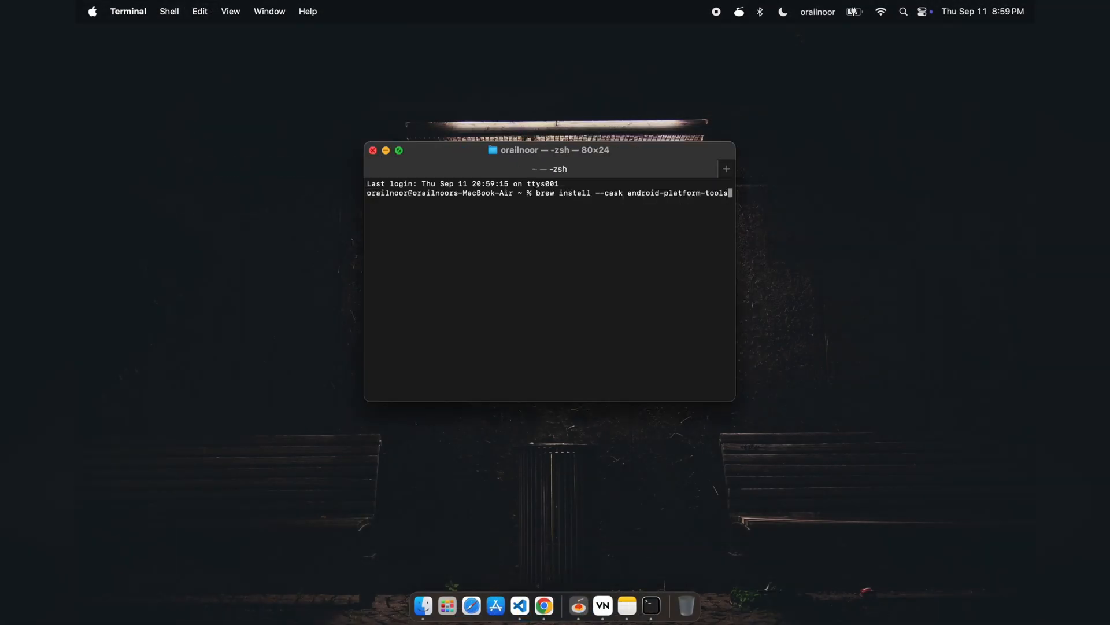
{"action": "key", "text": "Return"}
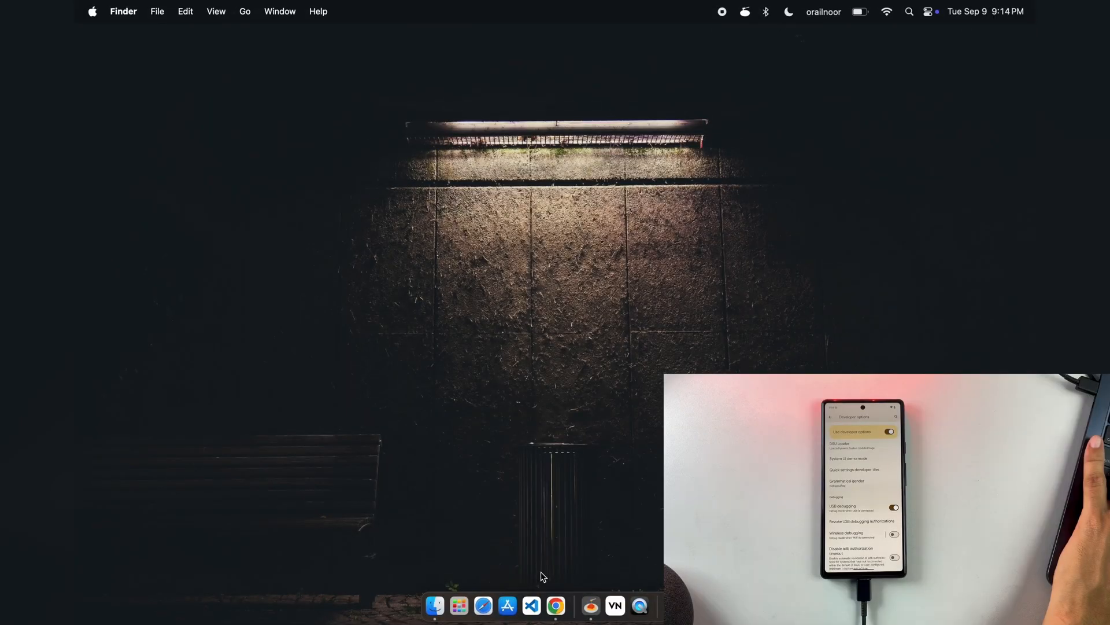
From Terminal, reboot the phone with adb reboot bootloader and begin a fastboot command.
{"action": "type", "text": "terminal.app"}
{"action": "type", "text": "adb devices"}
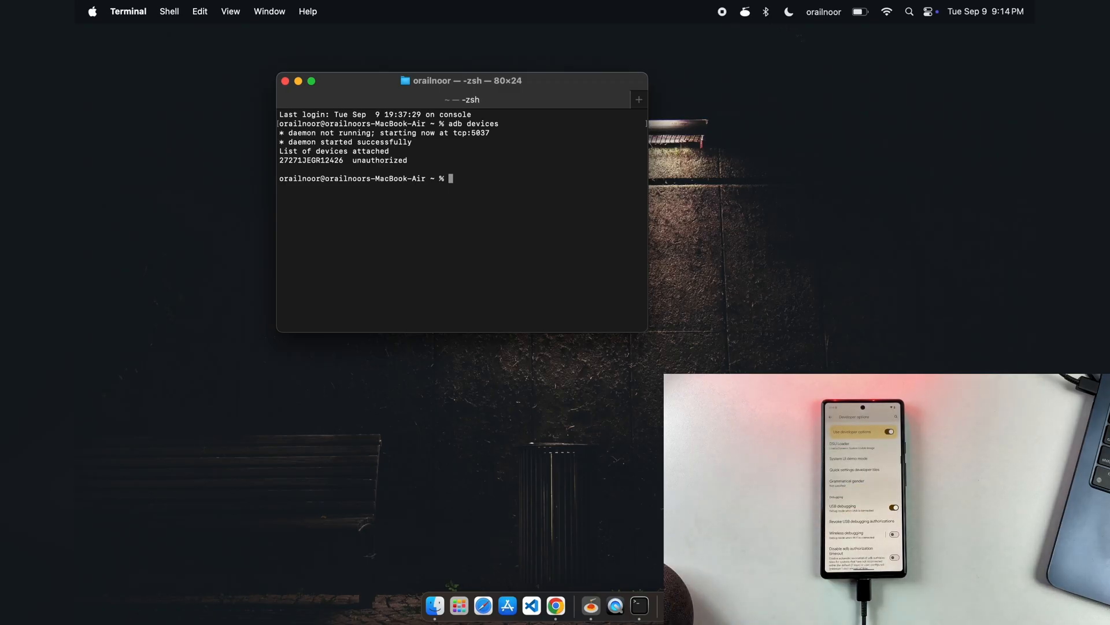
{"action": "type", "text": "adb reboot bootloader"}
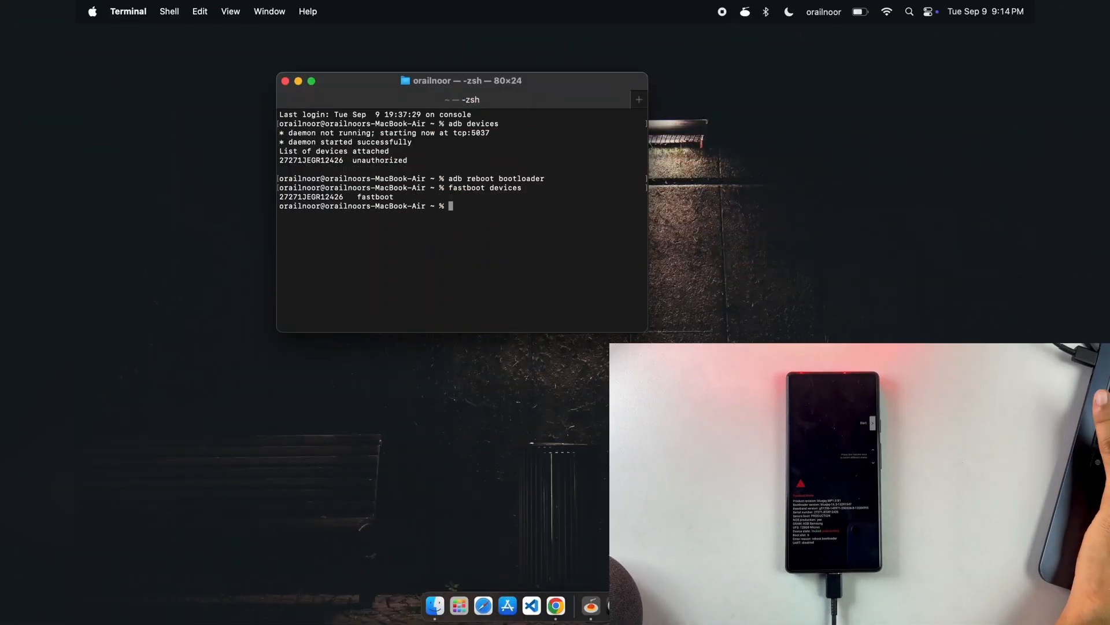
{"action": "type", "text": "fastboot flash"}
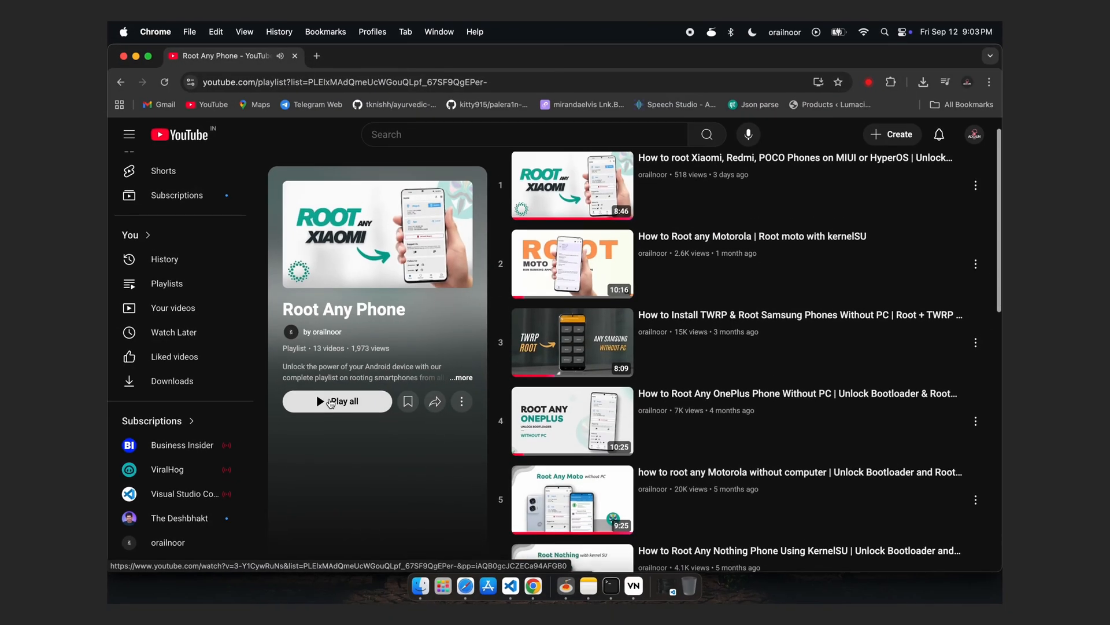
{"action": "scroll", "scroll_direction": "down", "scroll_amount": 3}
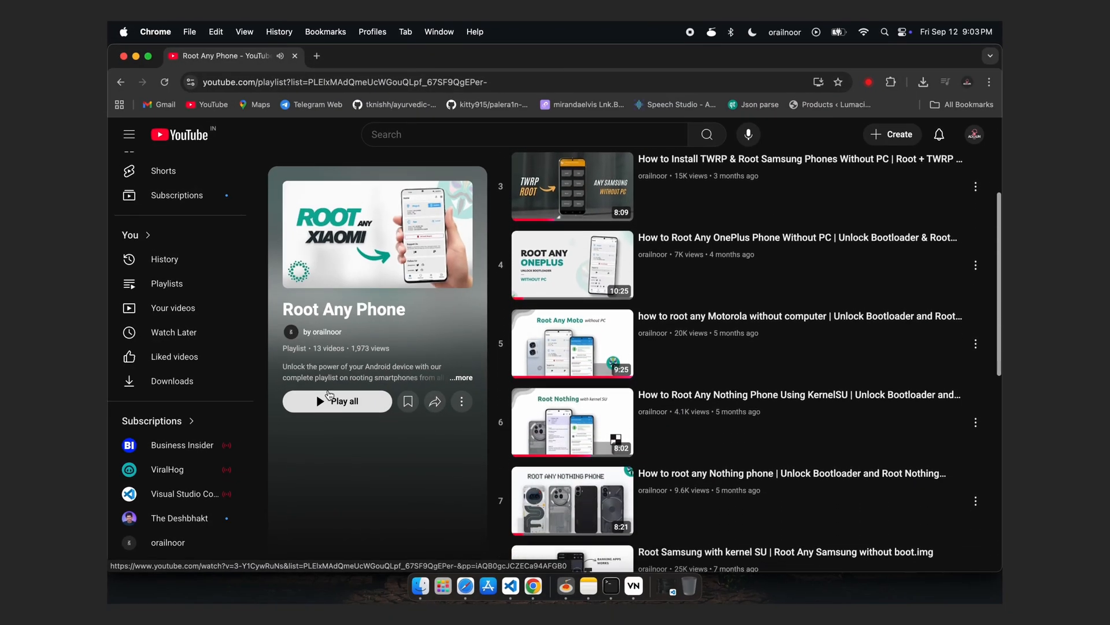
{"action": "scroll", "scroll_direction": "down", "scroll_amount": 3}
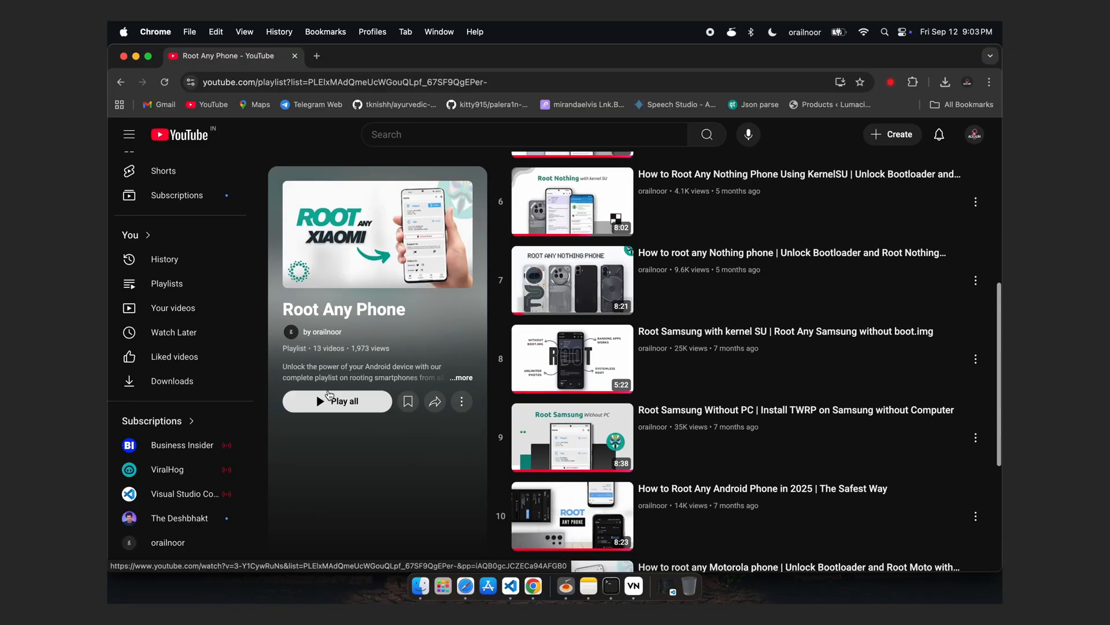
{"action": "scroll", "scroll_direction": "down", "scroll_amount": 3}
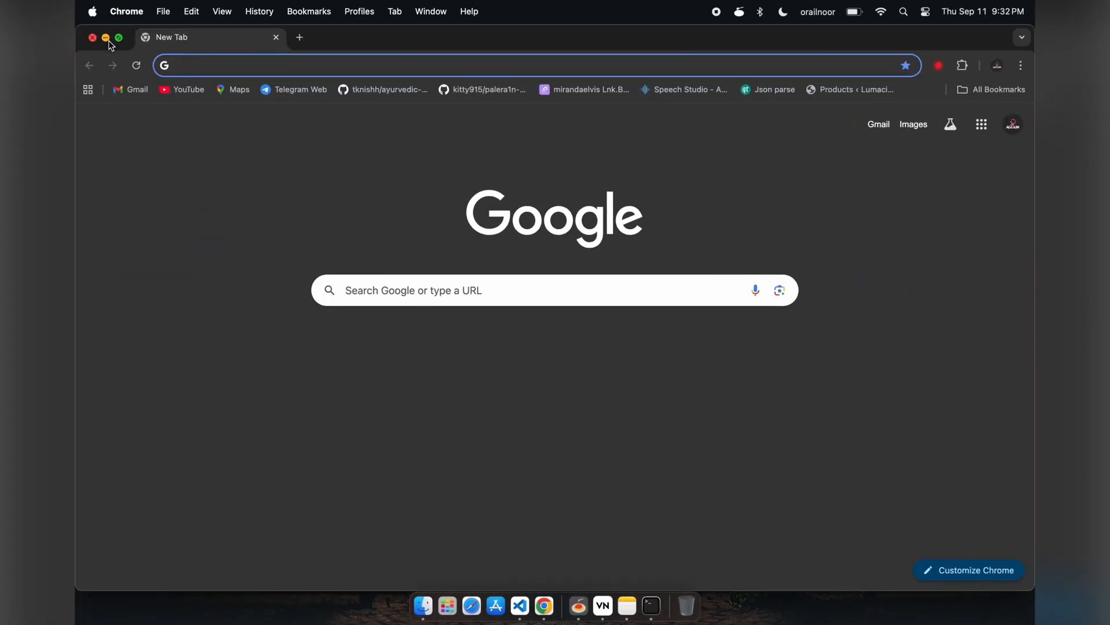
Search google pixel 6a firmware and start the bluejay July 2025 factory image download.
{"action": "type", "text": "google pixel 6a firmware"}
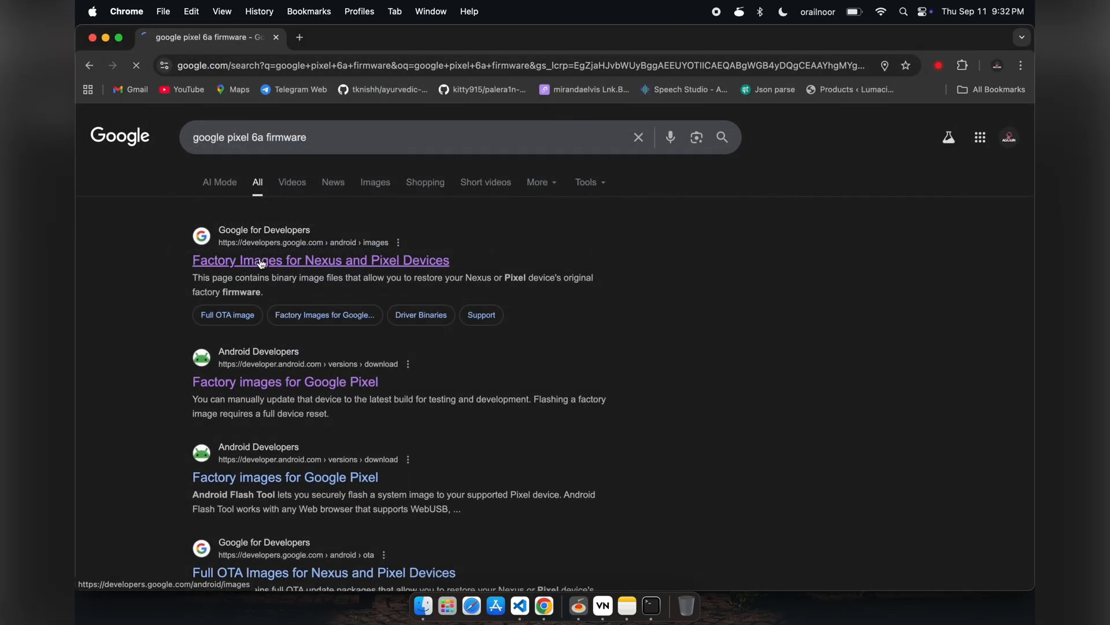
{"action": "left_click", "coordinate": [320, 260]}
{"action": "type", "text": "blue"}
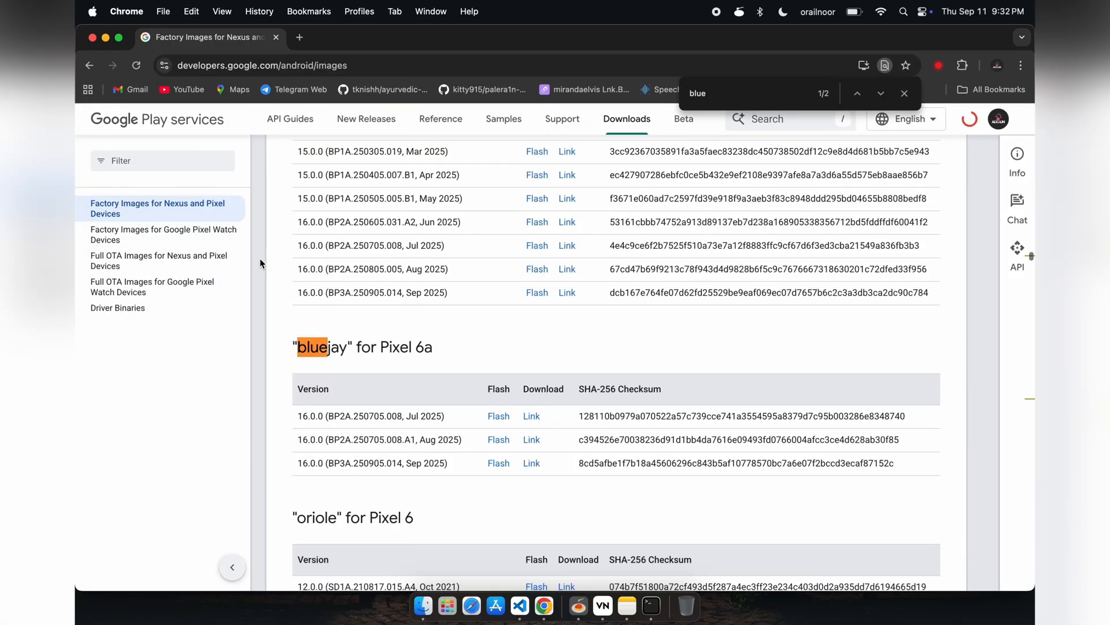
{"action": "scroll", "scroll_direction": "down", "scroll_amount": 3}
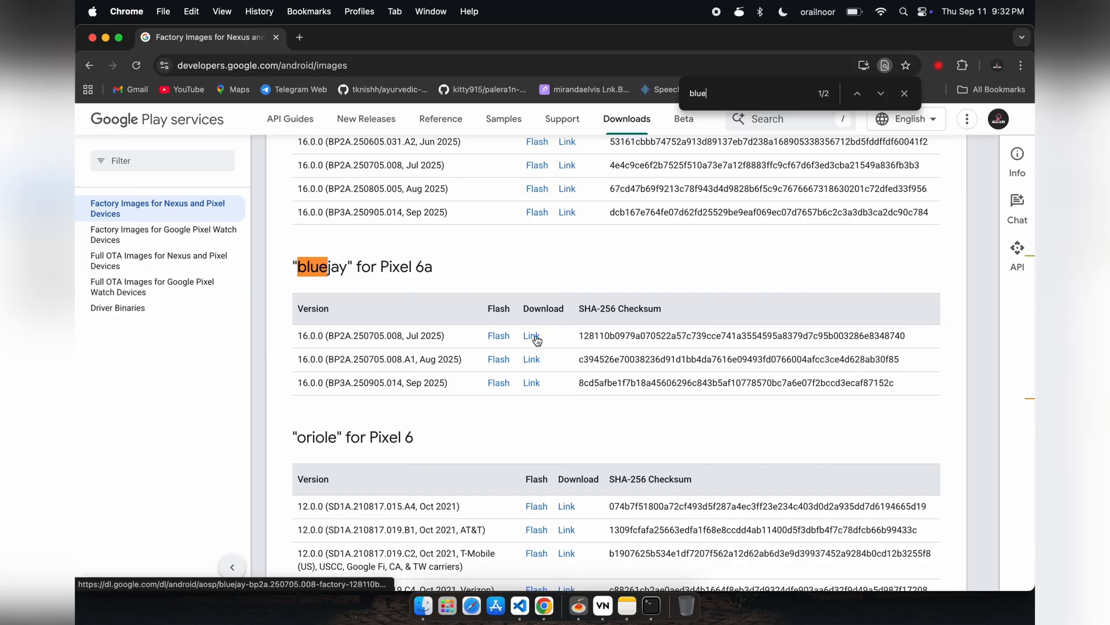
{"action": "left_click", "coordinate": [299, 37]}
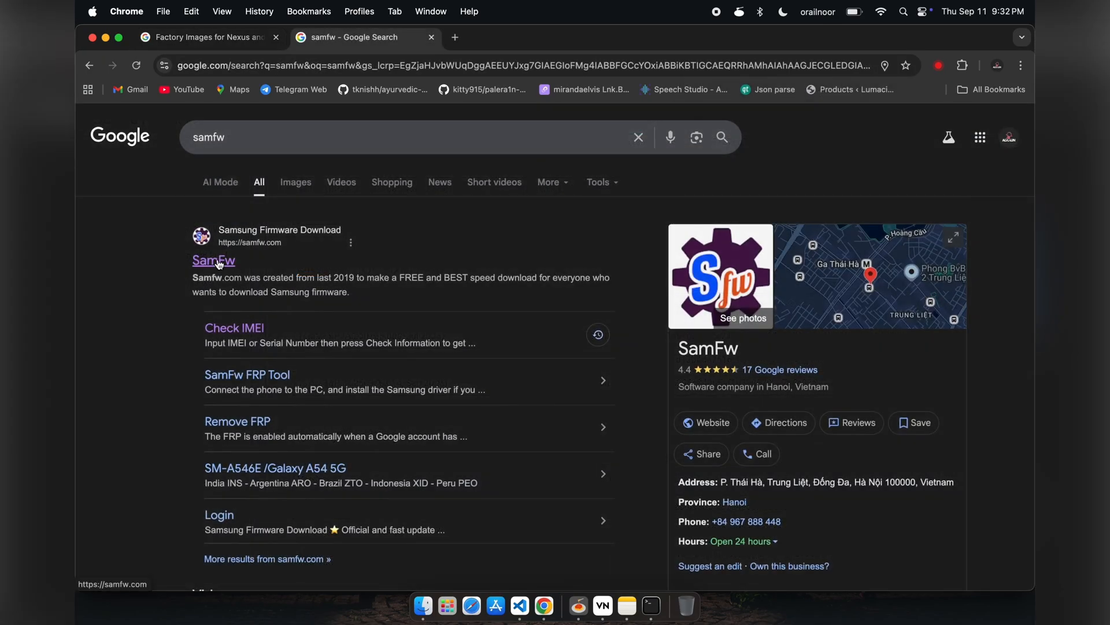
Open samfw.com and pick a Galaxy S23 firmware suggestion.
{"action": "left_click", "coordinate": [213, 260]}
{"action": "type", "text": "s23"}
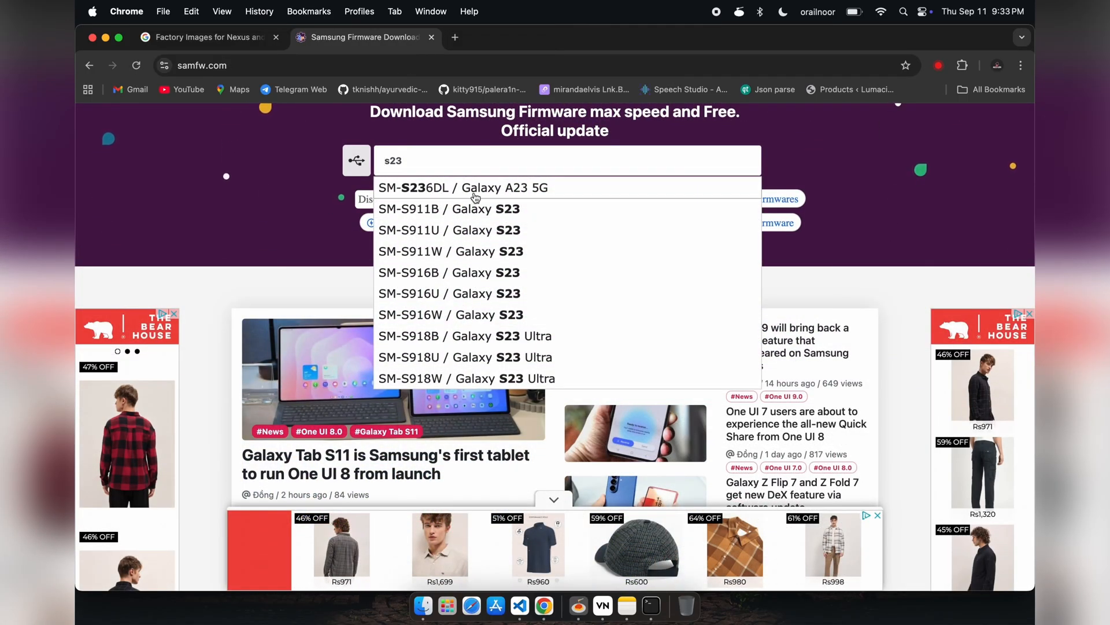
{"action": "left_click", "coordinate": [449, 208]}
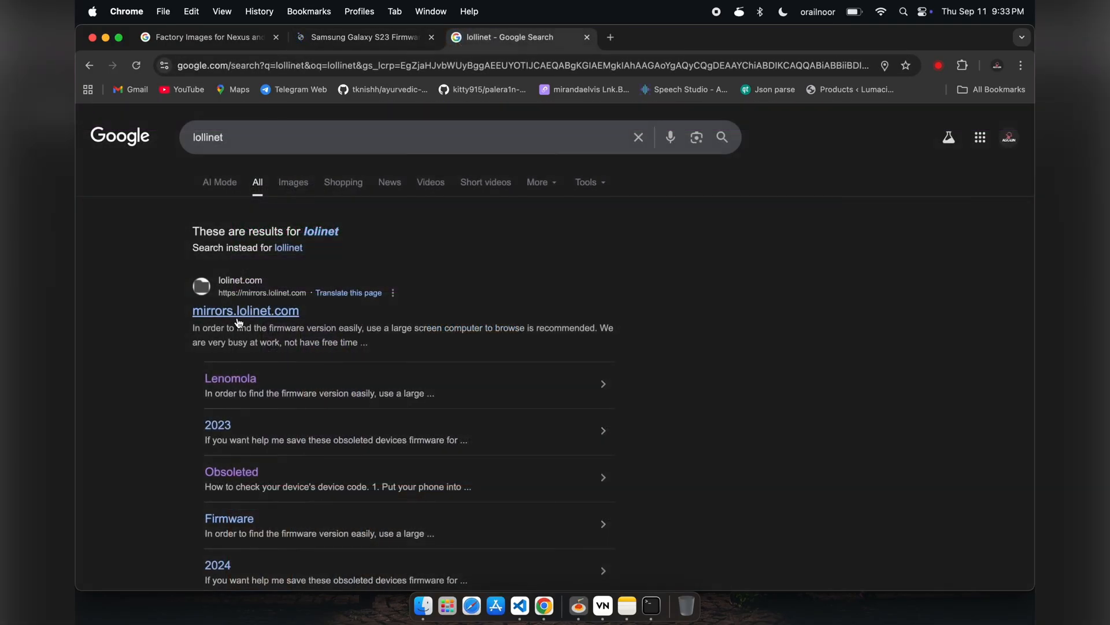
Open lolinet's Lenomola mirror and browse into its 2025 firmware folder.
{"action": "left_click", "coordinate": [229, 377]}
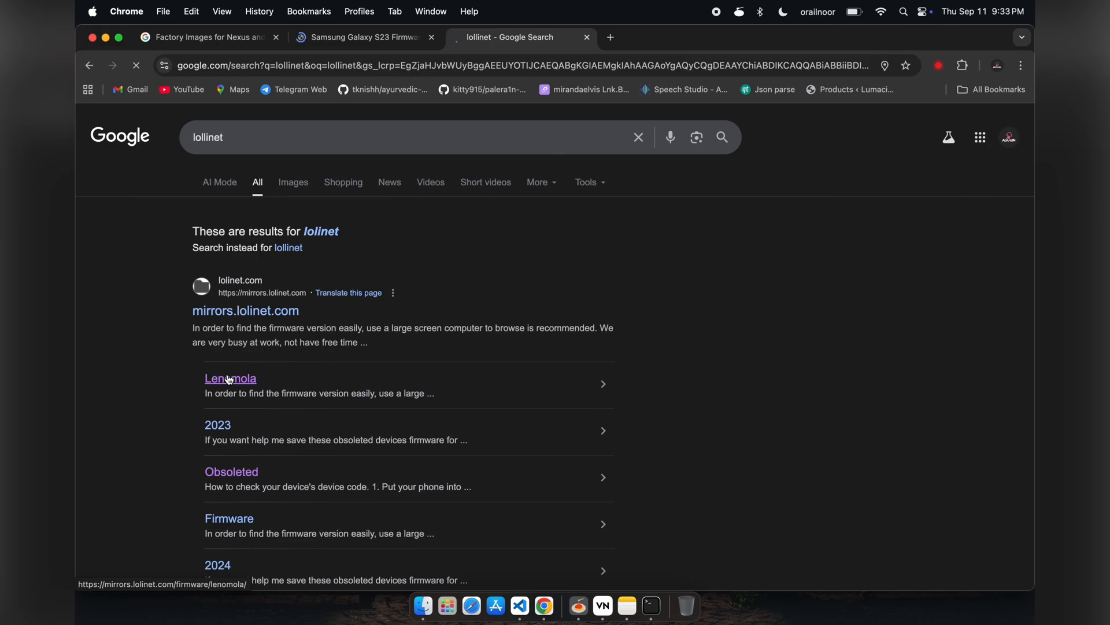
{"action": "left_click", "coordinate": [229, 378]}
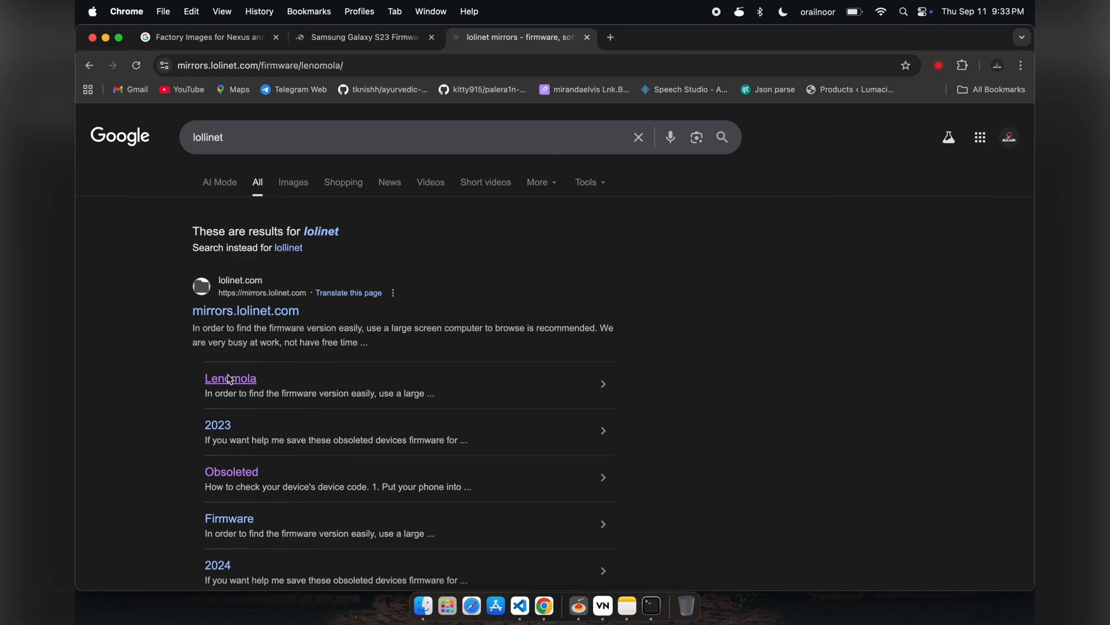
{"action": "left_click", "coordinate": [230, 378]}
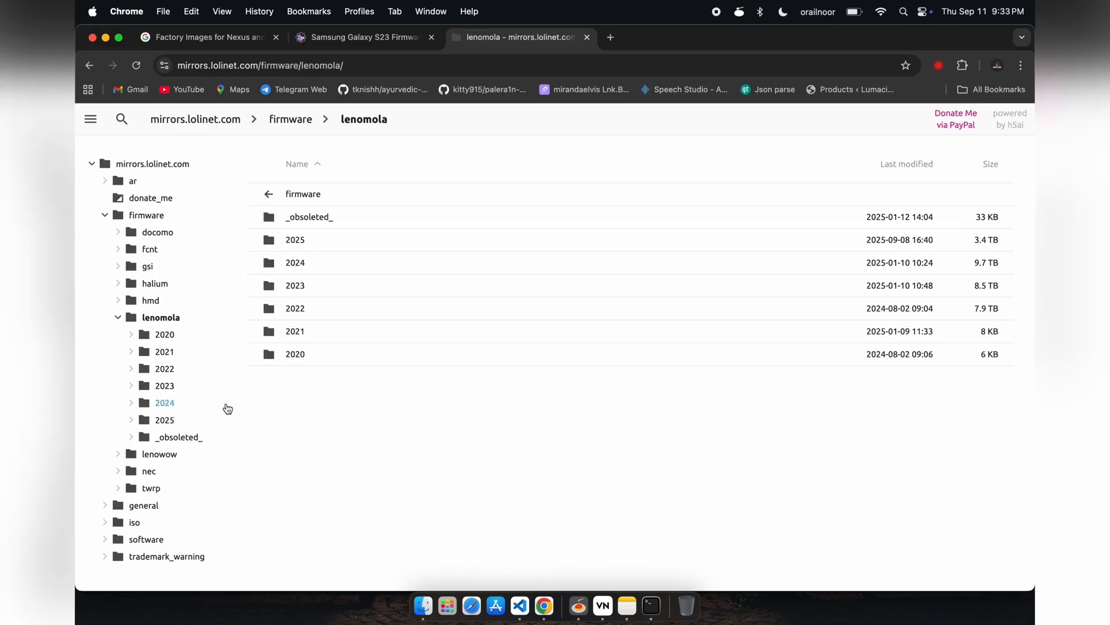
{"action": "left_click", "coordinate": [295, 240]}
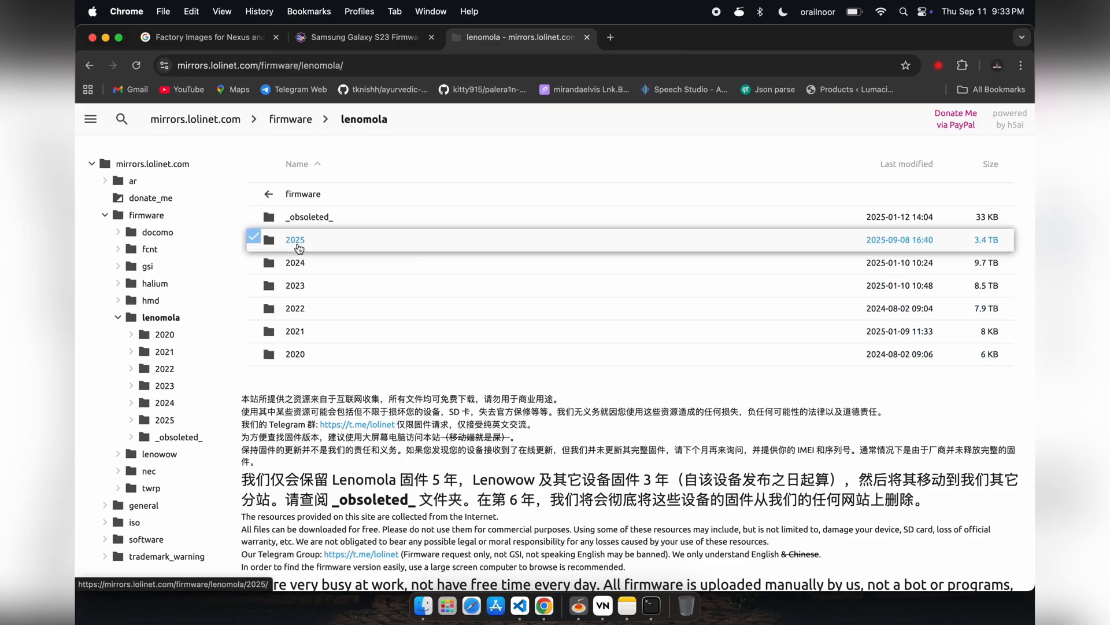
{"action": "left_click", "coordinate": [295, 239]}
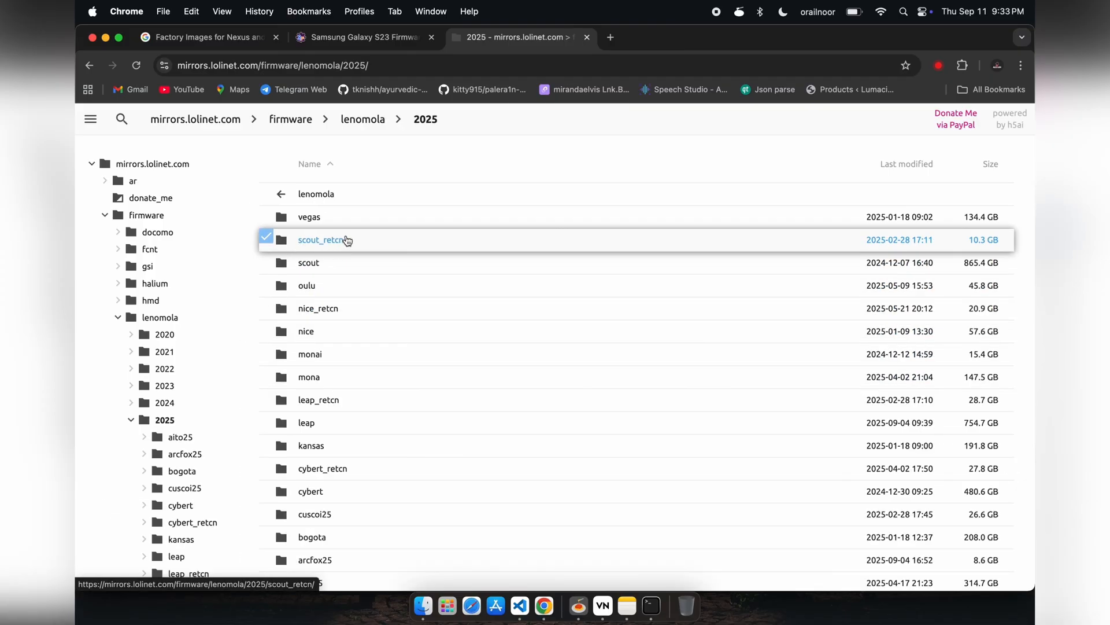
{"action": "left_click", "coordinate": [309, 376]}
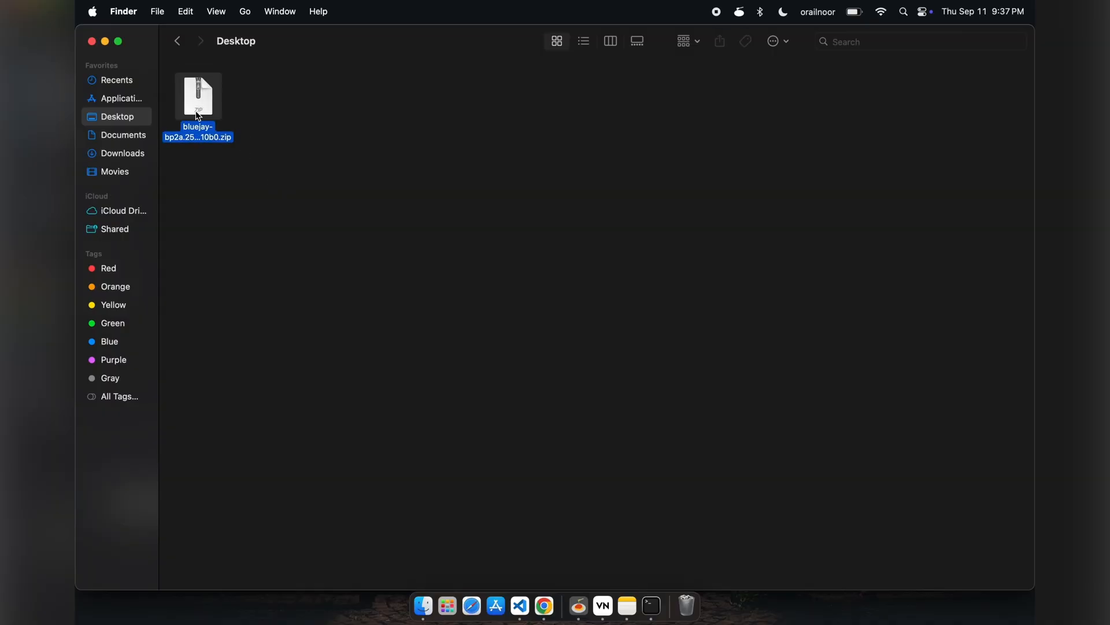
Extract the bluejay-bp2a.250705.008 factory zip and enter its extracted folder.
{"action": "double_click", "coordinate": [198, 96]}
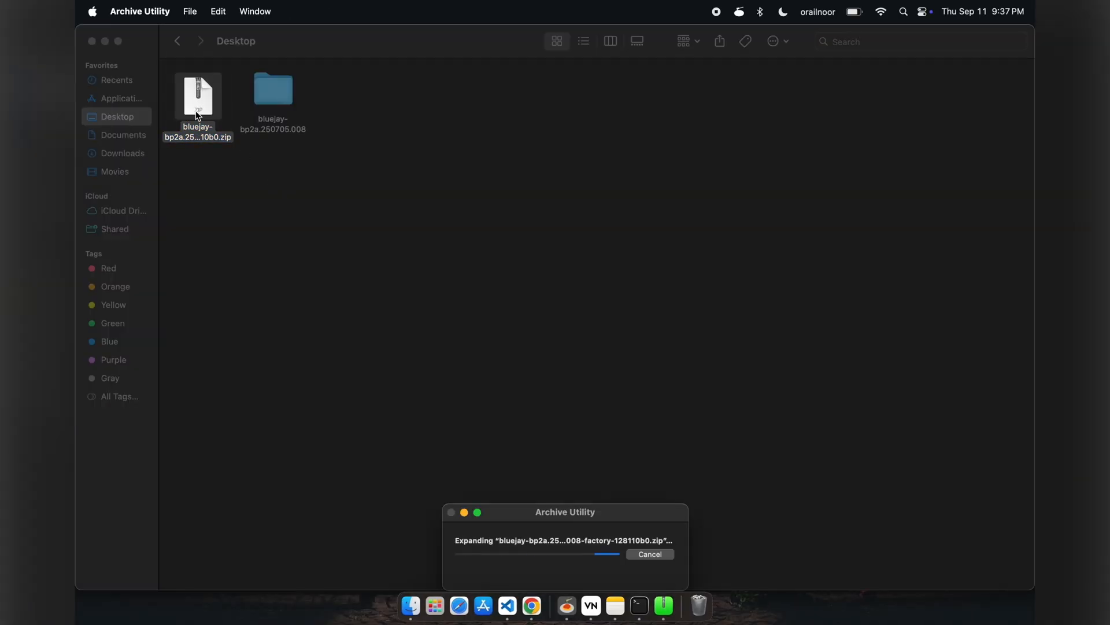
{"action": "left_click_drag", "start_coordinate": [566, 512], "coordinate": [558, 260]}
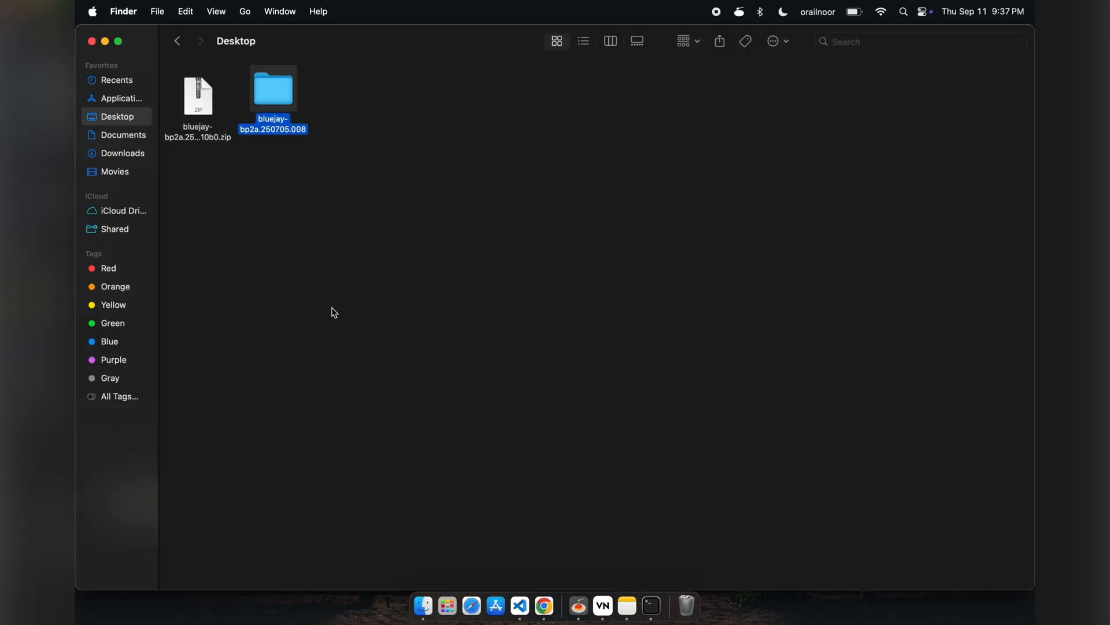
{"action": "double_click", "coordinate": [273, 90]}
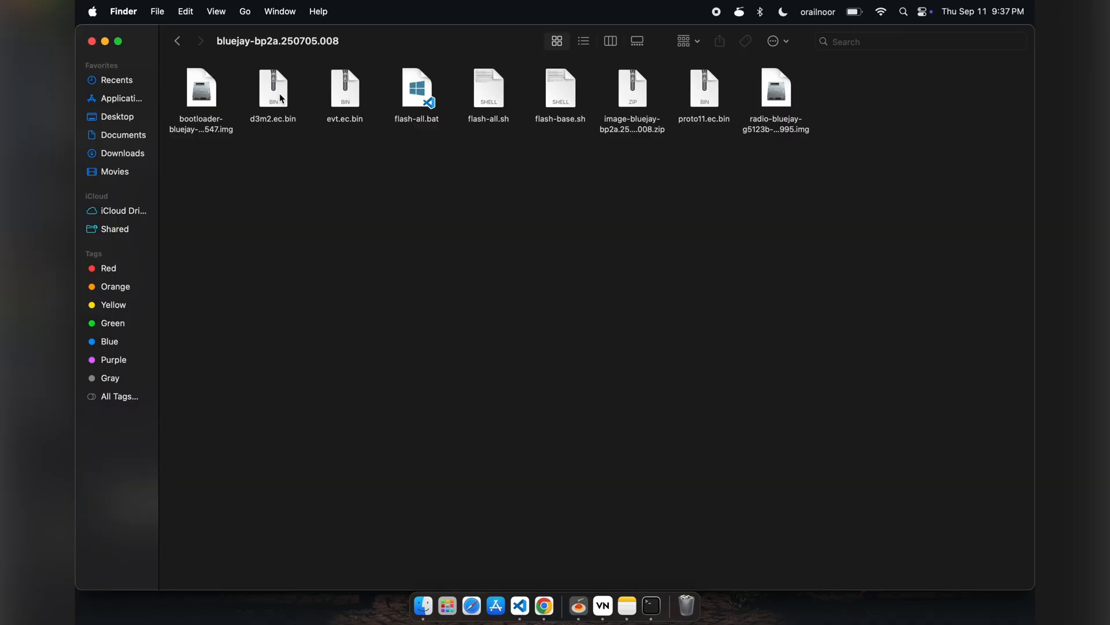
{"action": "mouse_move", "coordinate": [376, 254]}
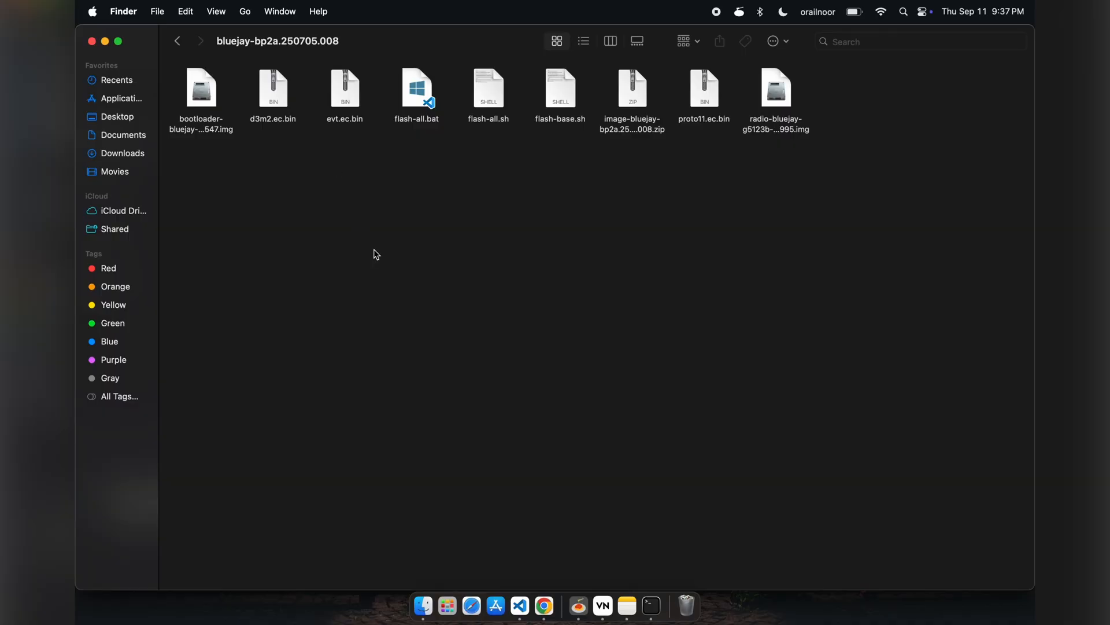
{"action": "mouse_move", "coordinate": [601, 198]}
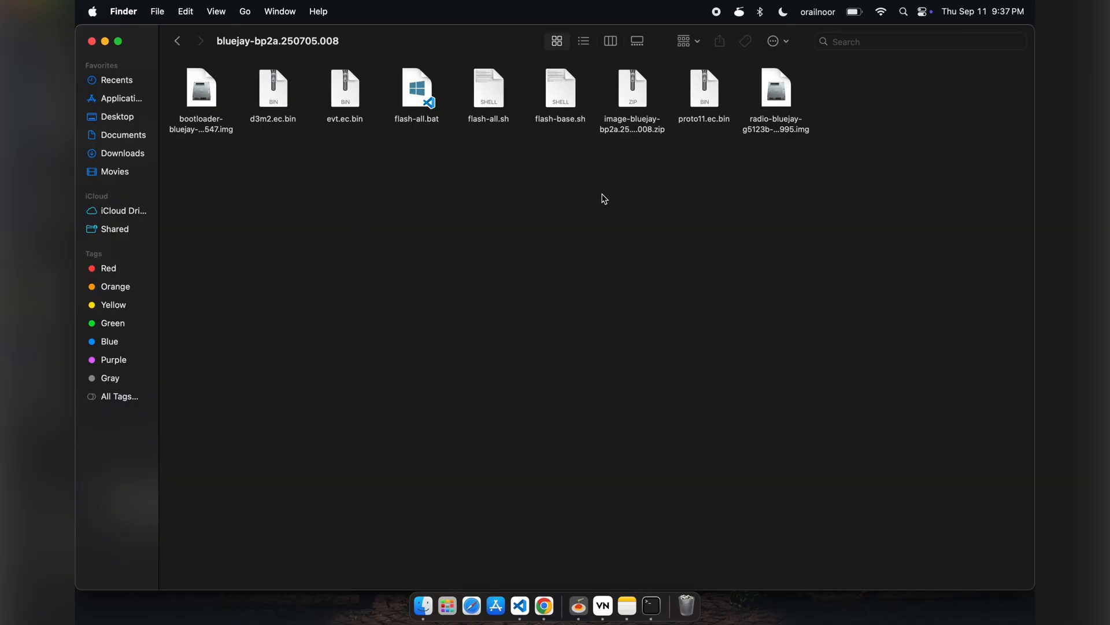
Extract the inner image-bluejay zip and pick out boot.img among the partition images.
{"action": "double_click", "coordinate": [631, 88]}
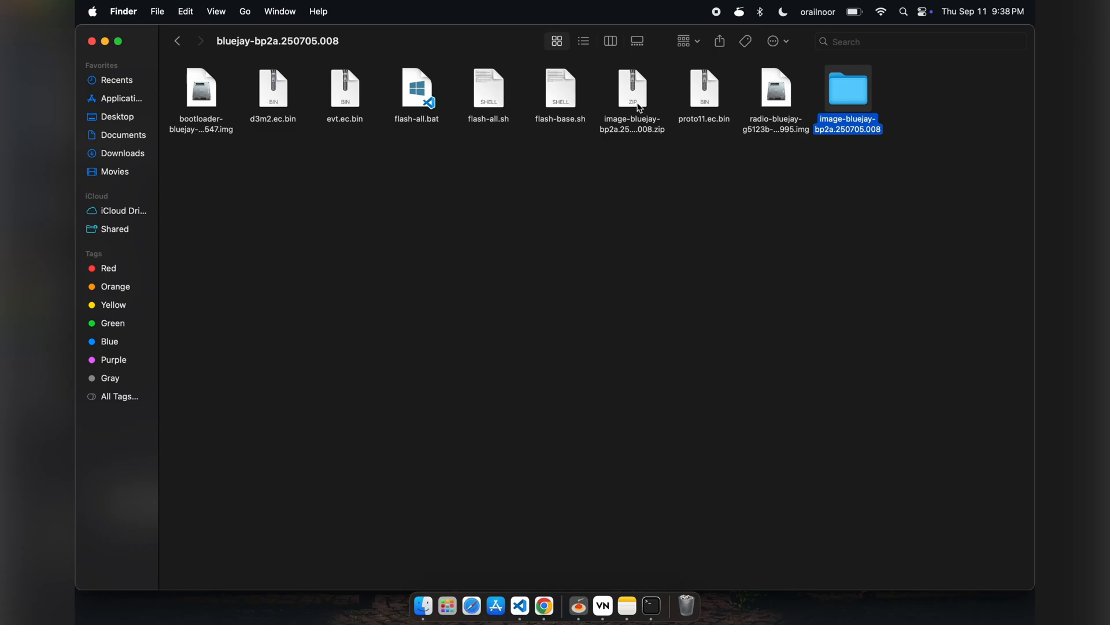
{"action": "double_click", "coordinate": [847, 88]}
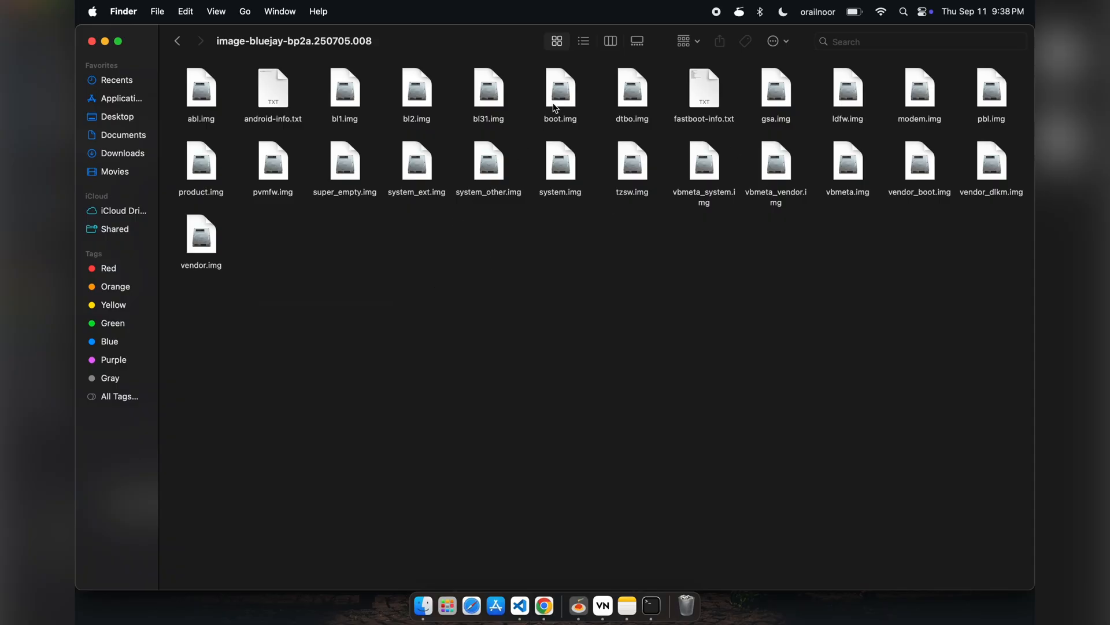
{"action": "left_click", "coordinate": [559, 93]}
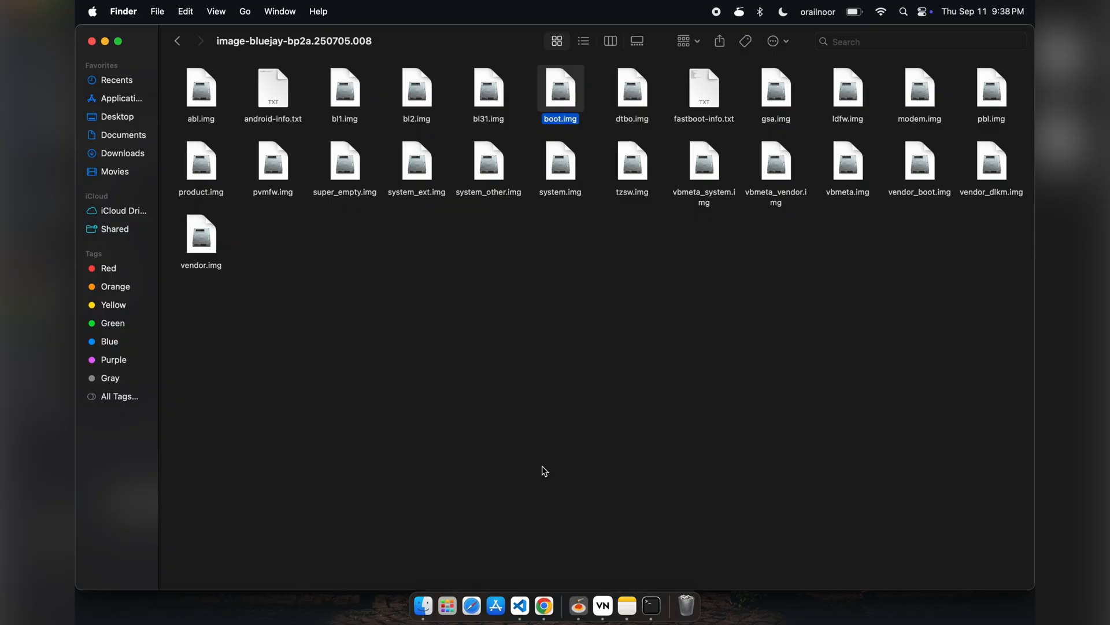
{"action": "left_click", "coordinate": [544, 471]}
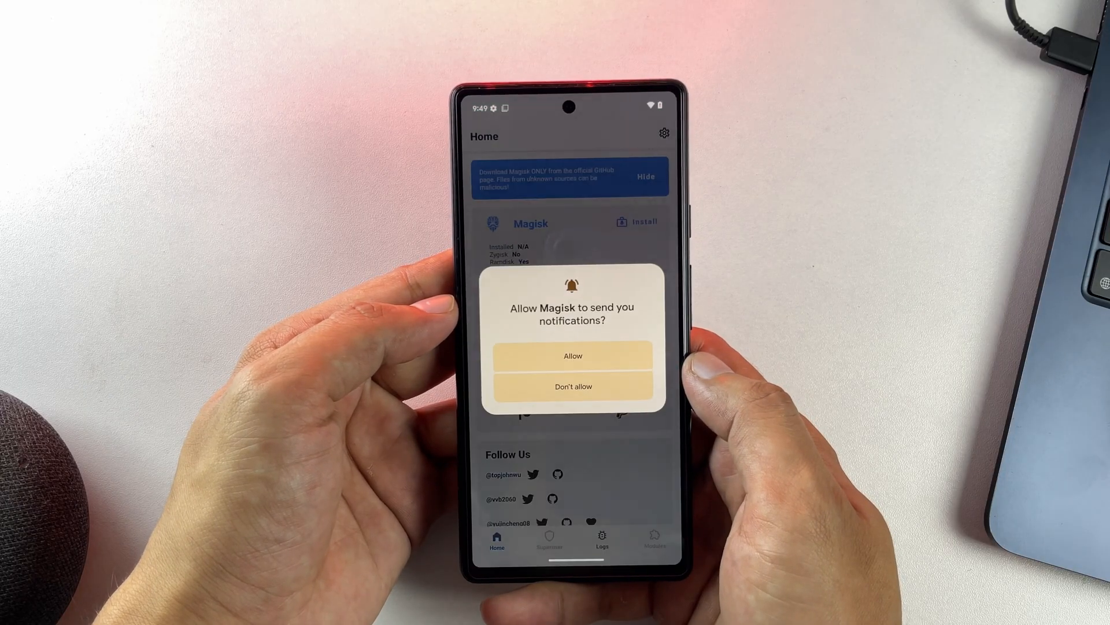
Allow Magisk notifications and choose the 'Select and patch a file' install method.
{"action": "left_click", "coordinate": [572, 355]}
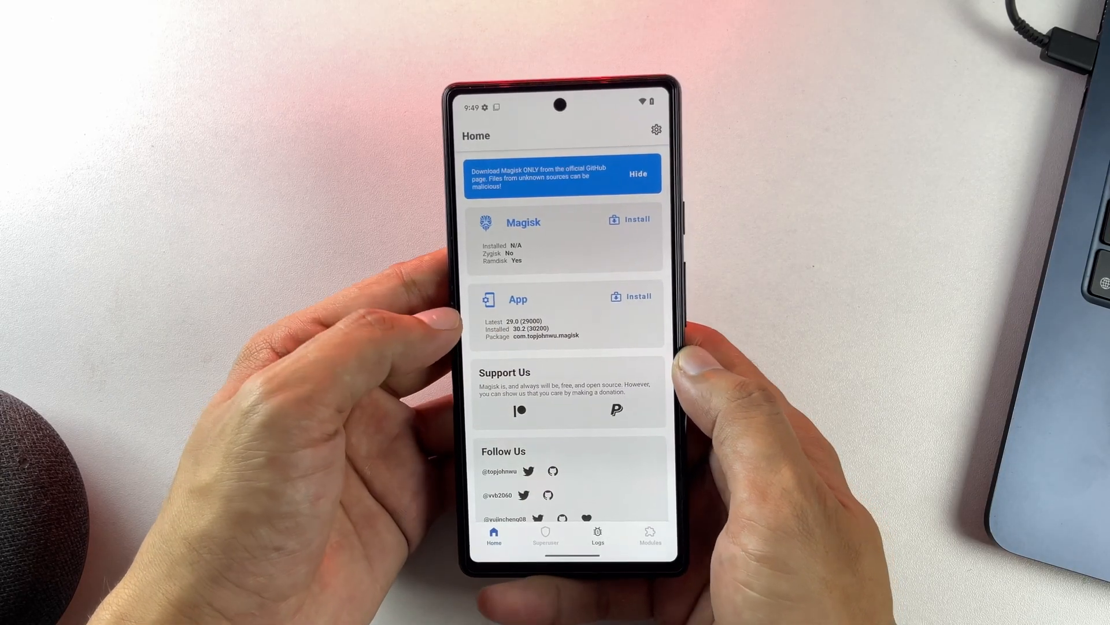
{"action": "left_click", "coordinate": [636, 218]}
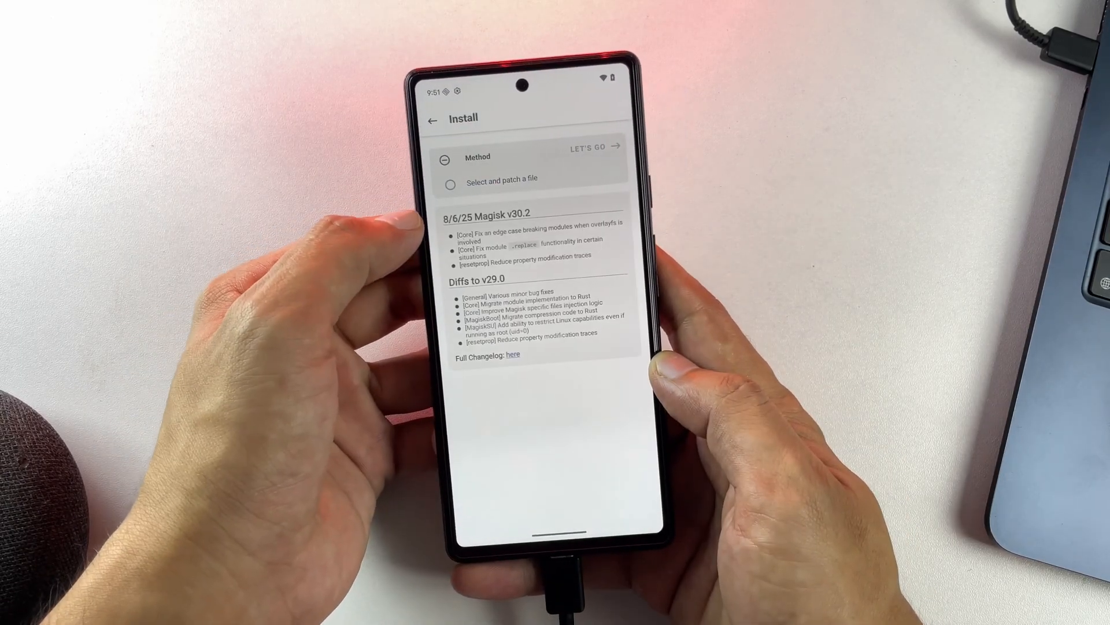
{"action": "left_click", "coordinate": [450, 183]}
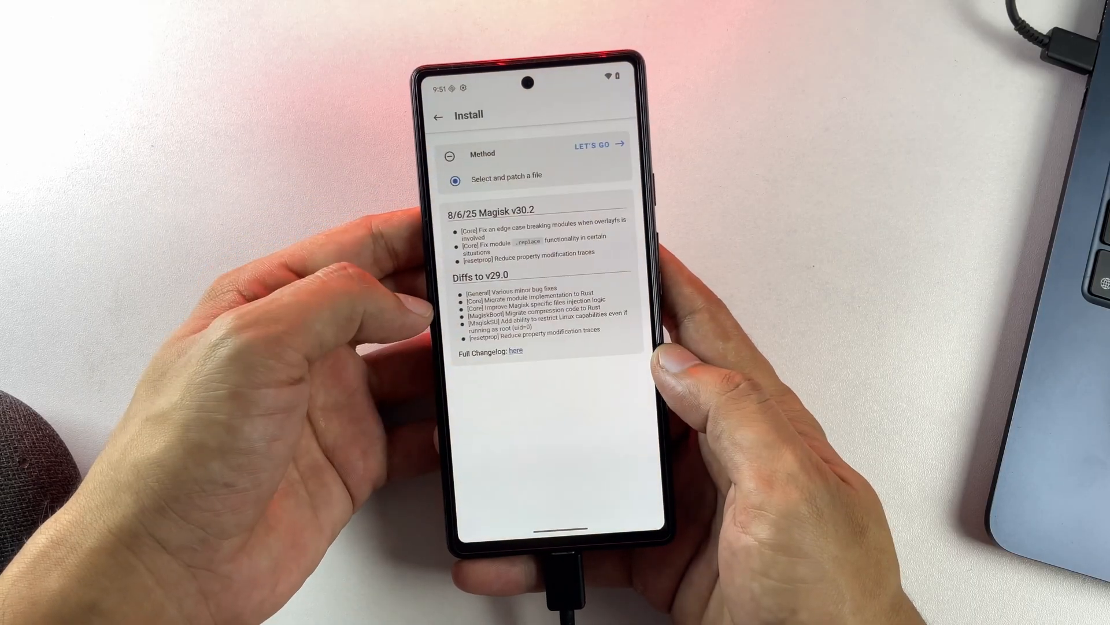
{"action": "left_click", "coordinate": [597, 144]}
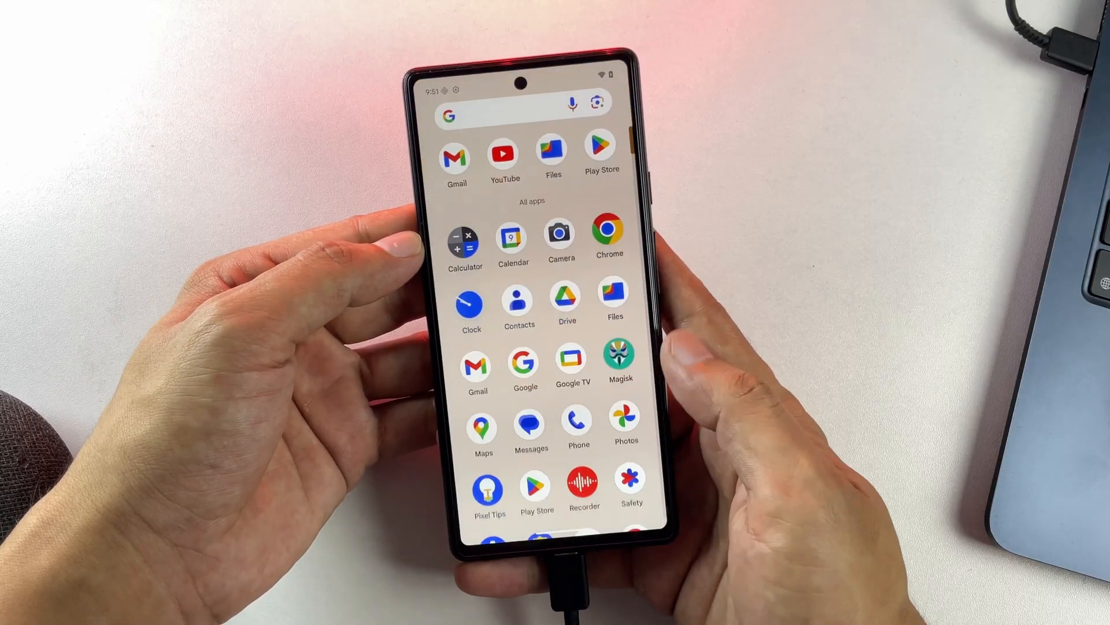
Browse Files to the phone's internal storage Download folder for the boot image.
{"action": "left_click", "coordinate": [552, 153]}
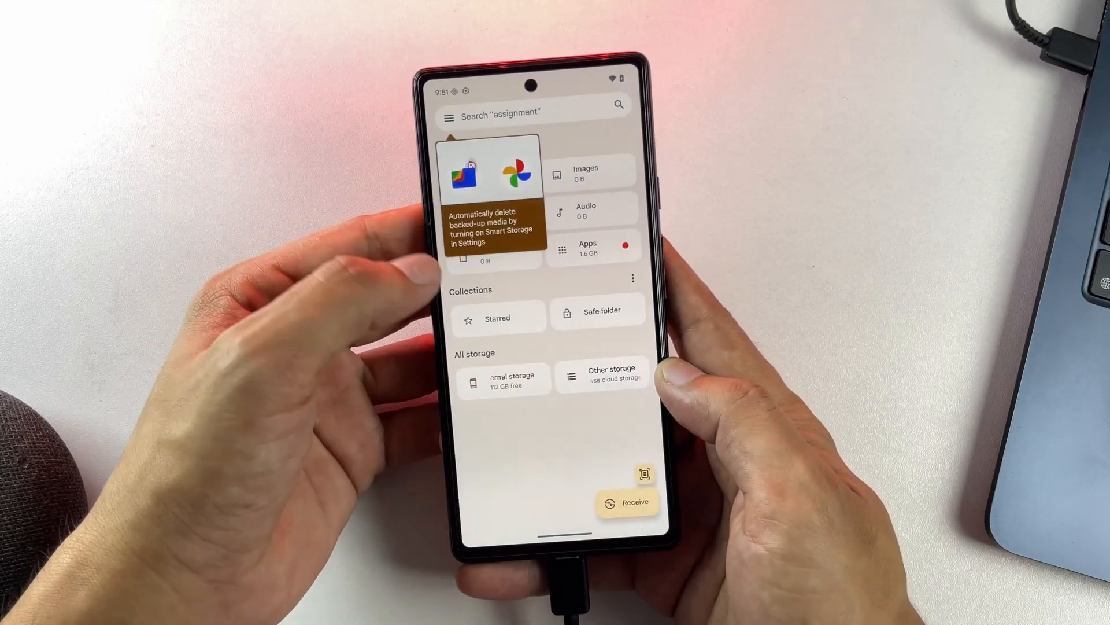
{"action": "left_click", "coordinate": [504, 378]}
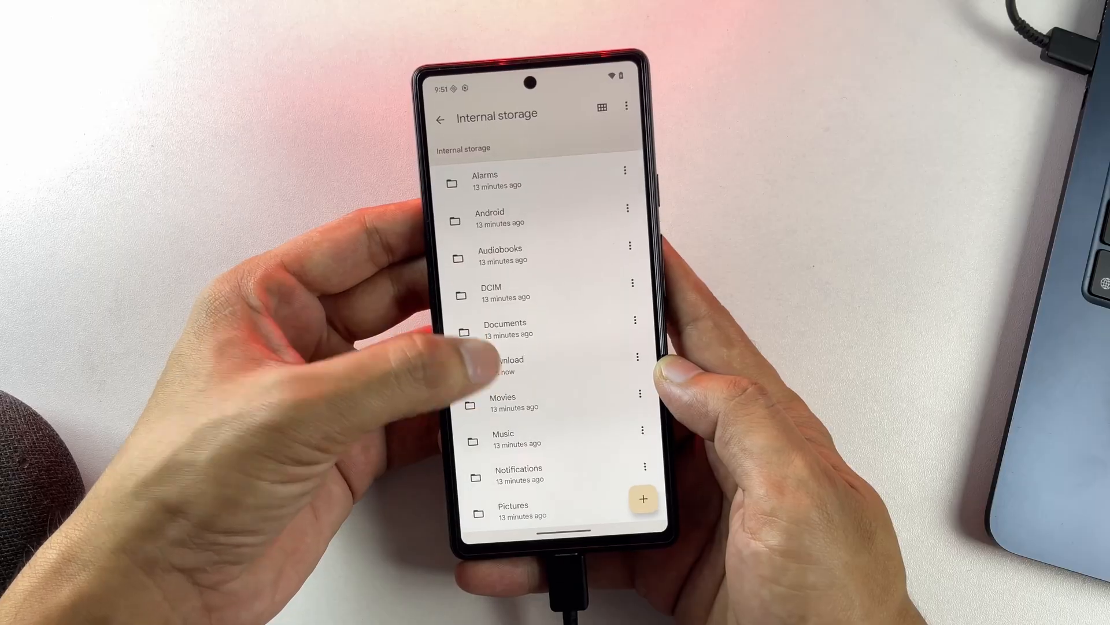
{"action": "left_click", "coordinate": [503, 364]}
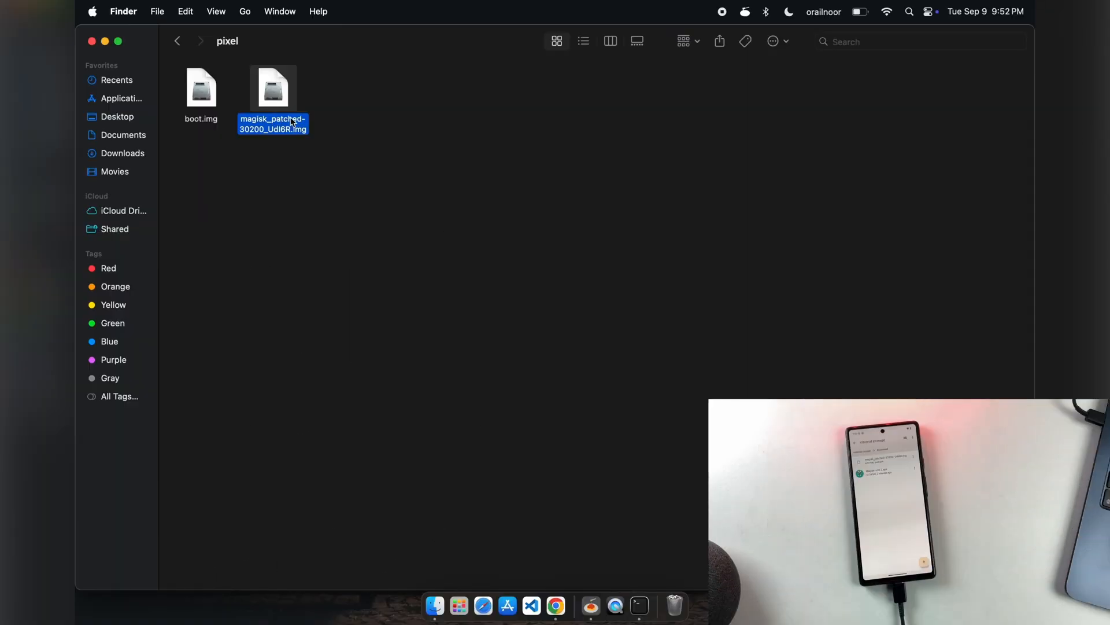
Select the Magisk-patched image and arrange the Terminal window below the image files.
{"action": "left_click", "coordinate": [375, 230]}
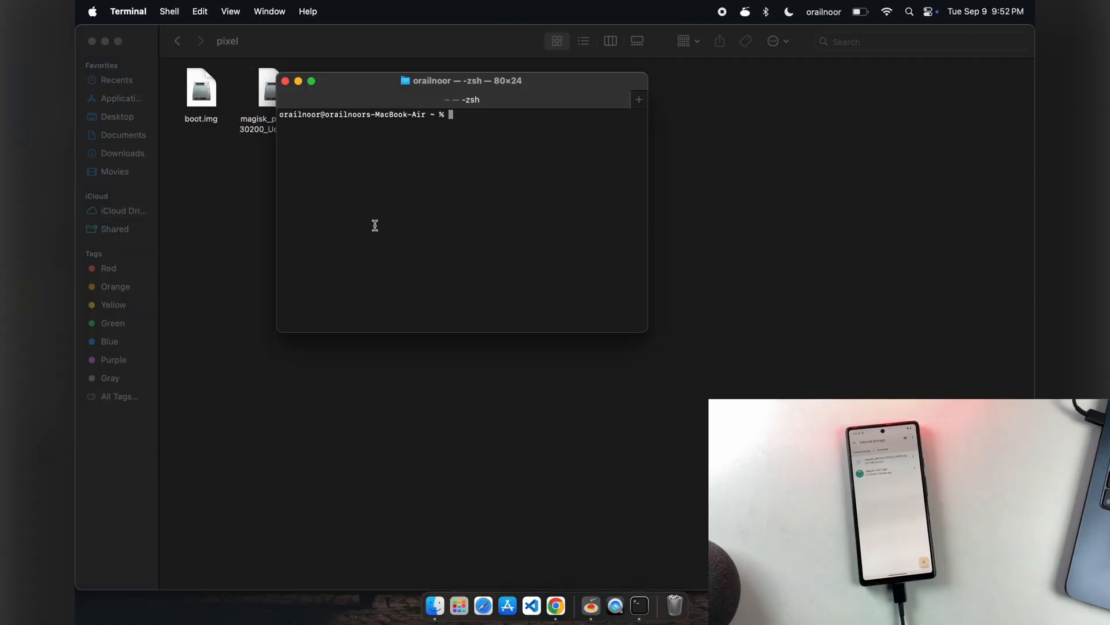
{"action": "left_click_drag", "start_coordinate": [461, 79], "coordinate": [333, 174]}
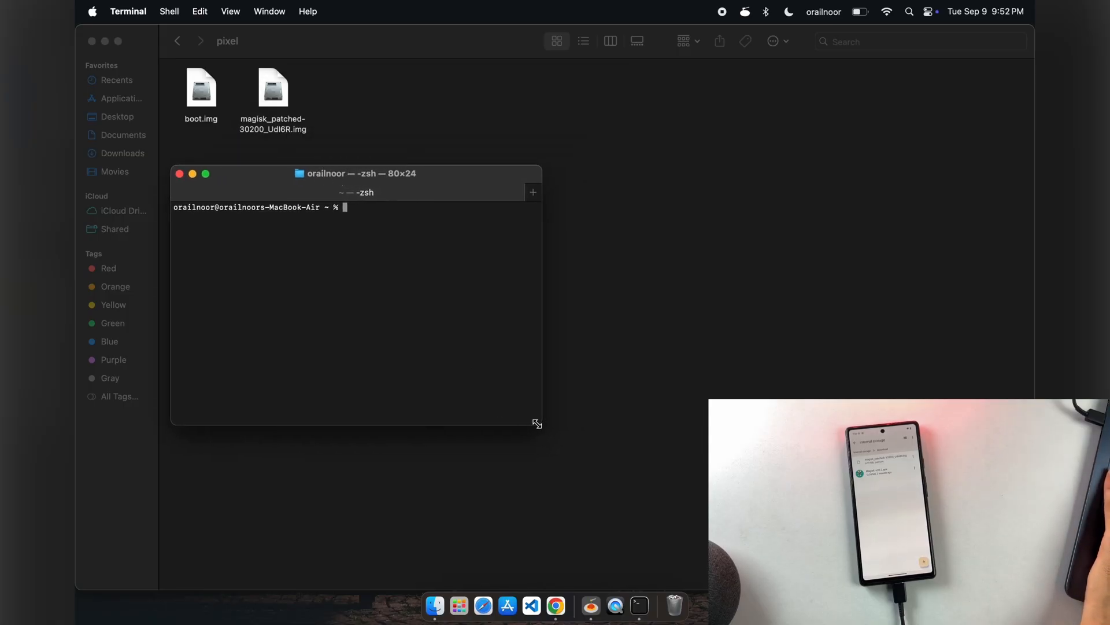
{"action": "left_click_drag", "start_coordinate": [536, 424], "coordinate": [566, 469]}
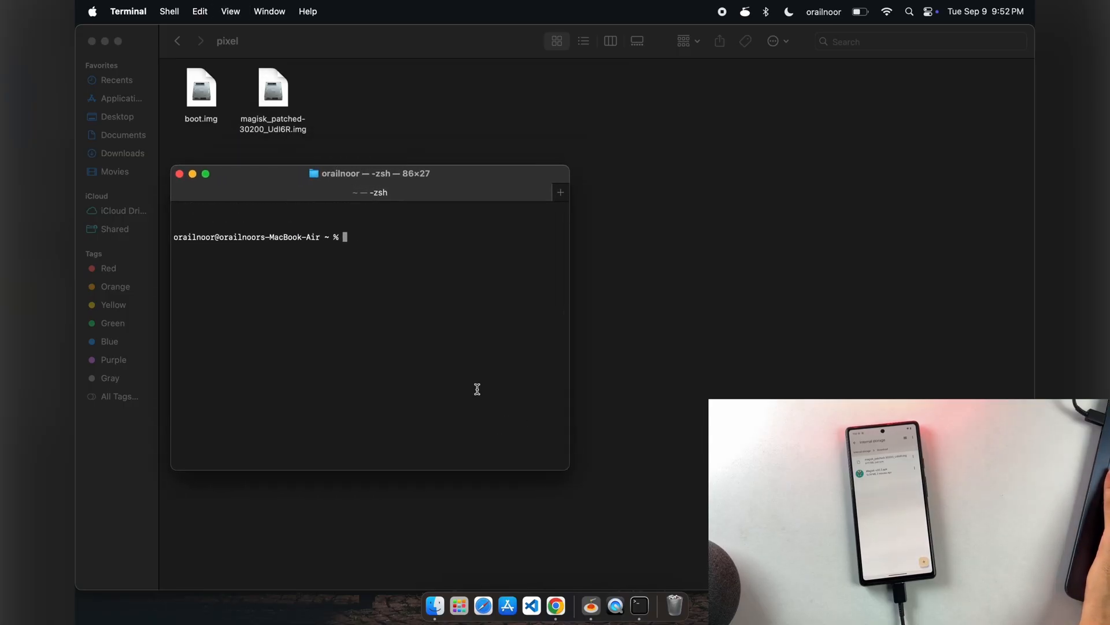
Run adb reboot bootloader so the phone enters its bootloader screen.
{"action": "type", "text": "c"}
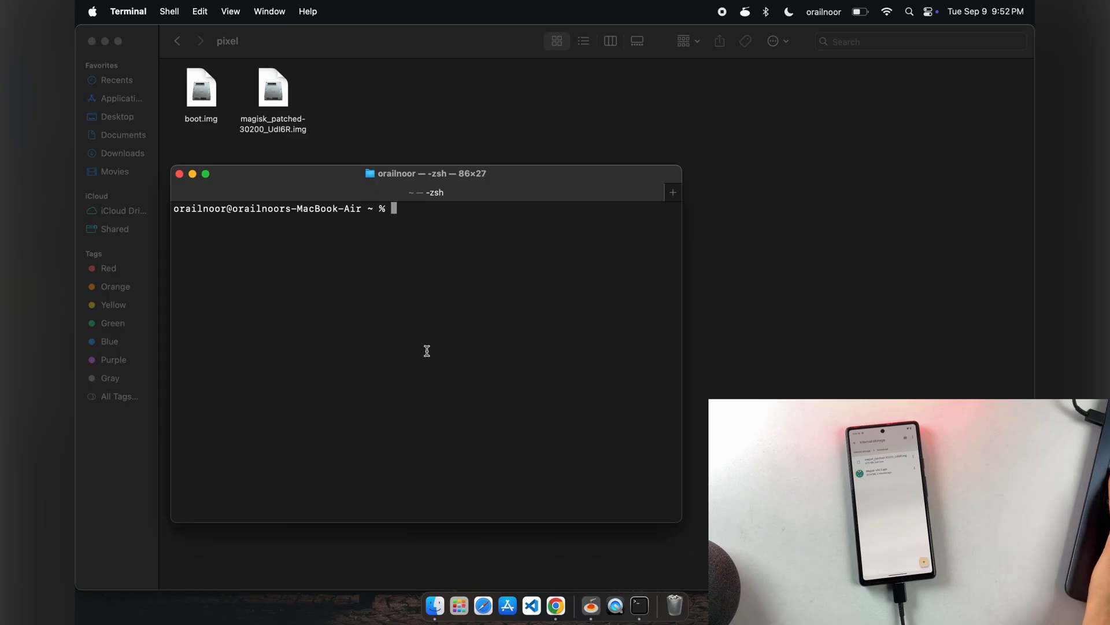
{"action": "type", "text": "adb reboot bootloader"}
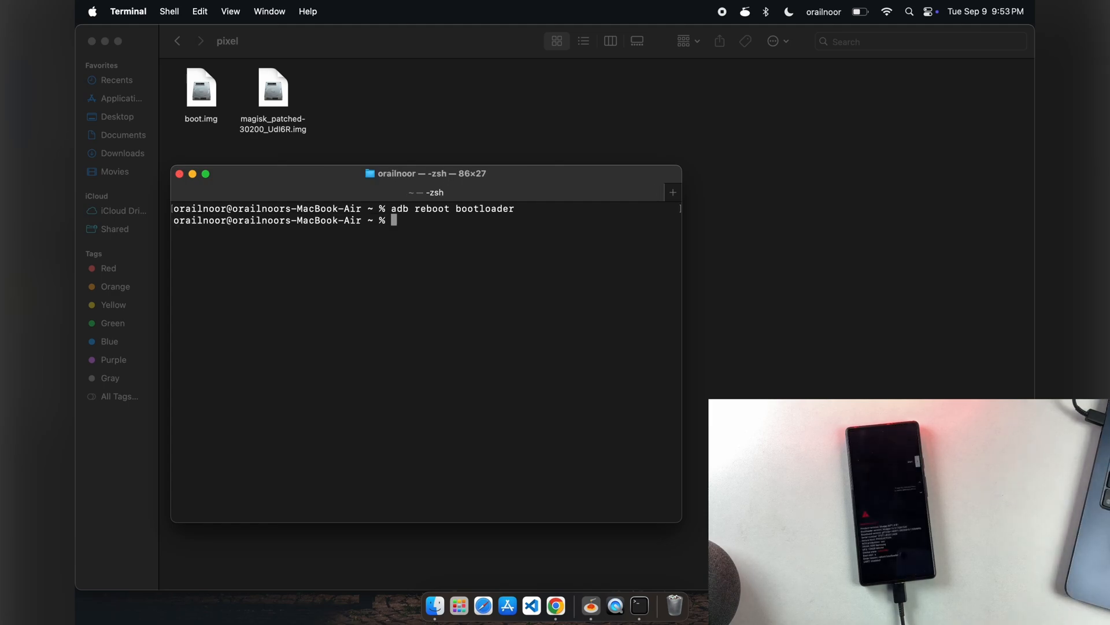
{"action": "type", "text": "fastboot getvar"}
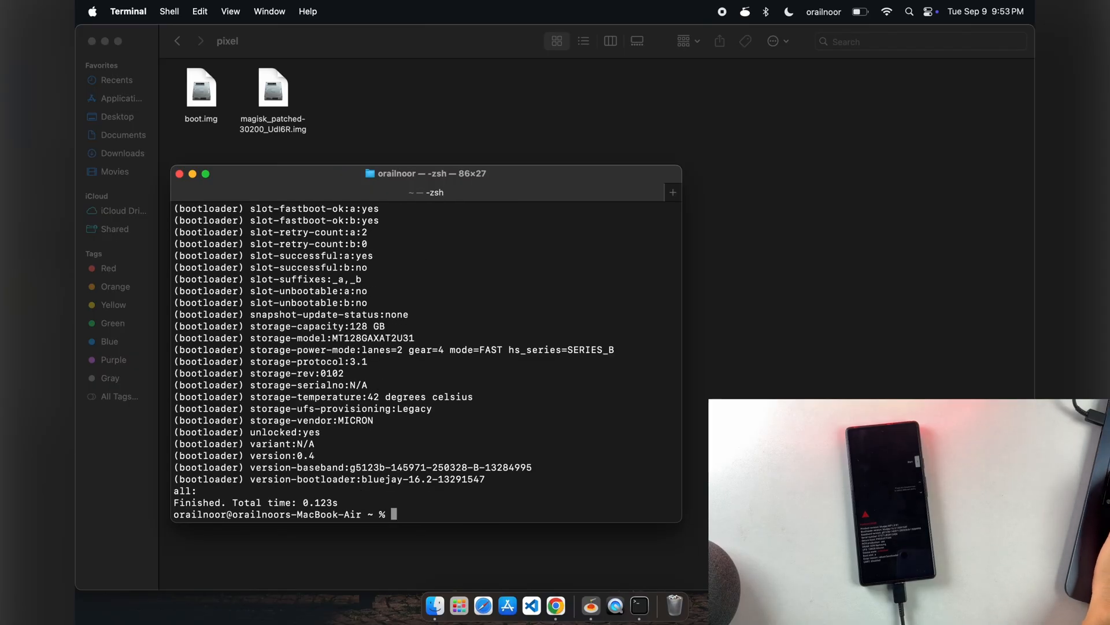
{"action": "mouse_move", "coordinate": [438, 433]}
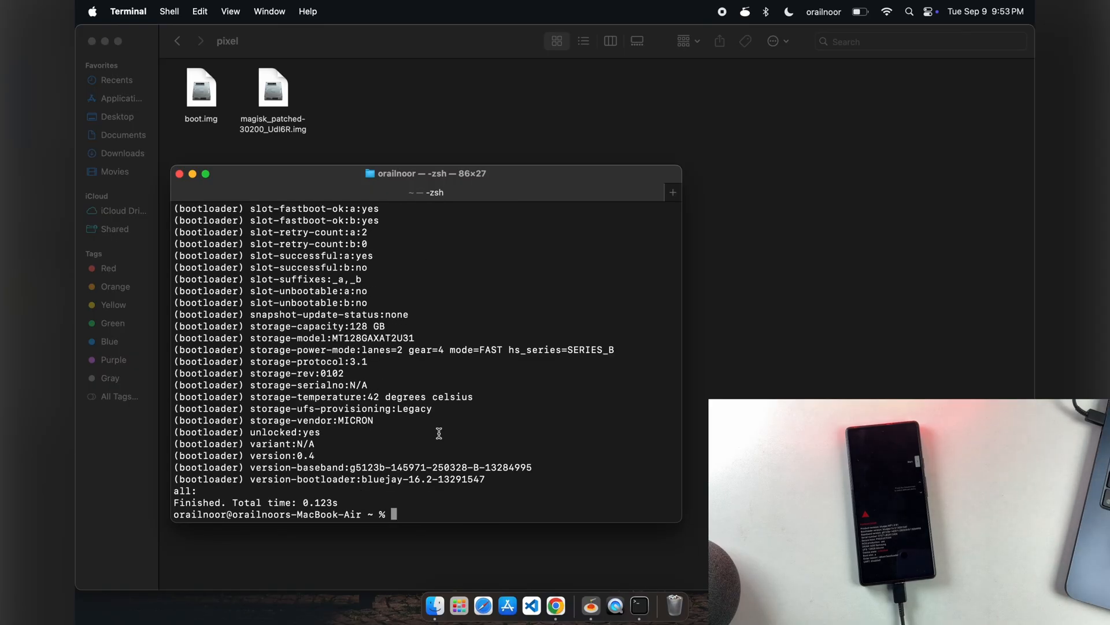
{"action": "mouse_move", "coordinate": [381, 280]}
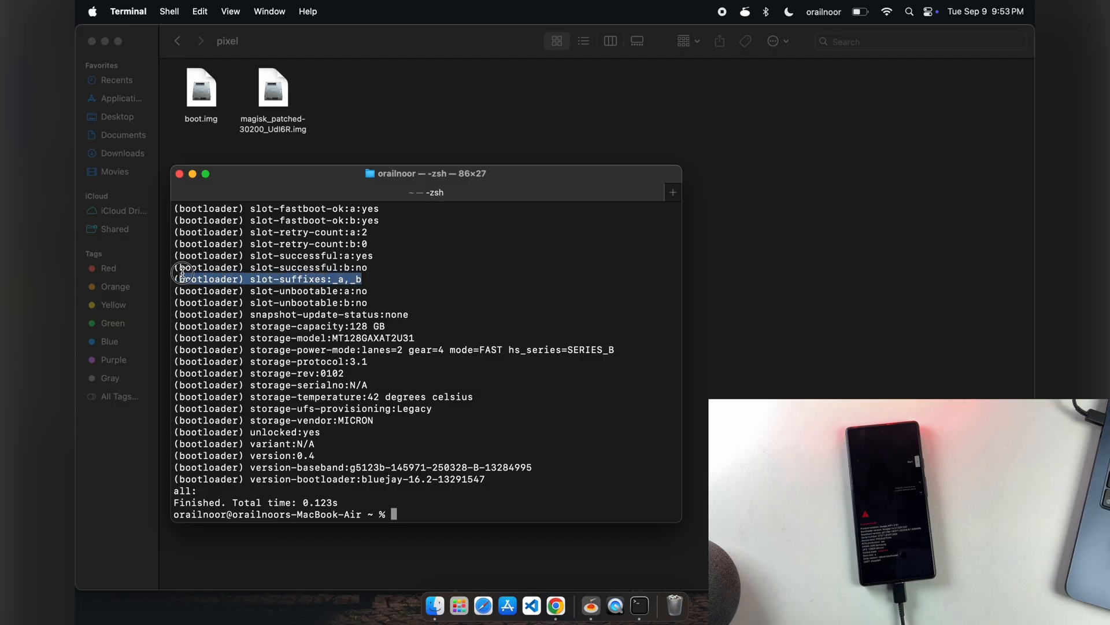
{"action": "mouse_move", "coordinate": [428, 317]}
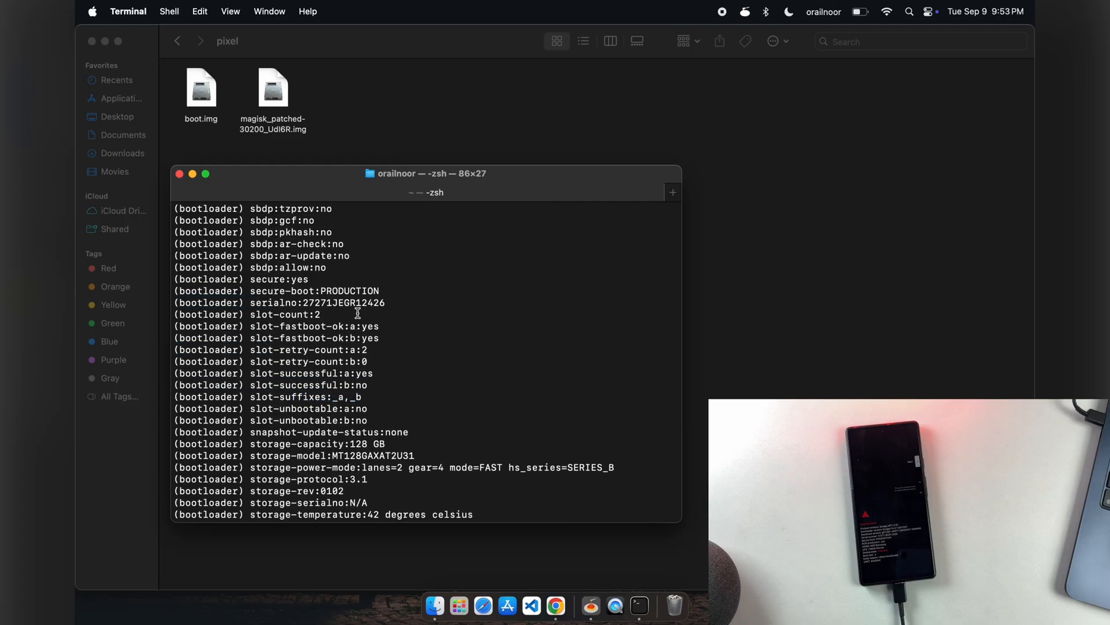
Highlight the slot-suffixes line showing boot slots a and b in the fastboot getvar output.
{"action": "double_click", "coordinate": [282, 313]}
{"action": "type", "text": "fastboot flash"}
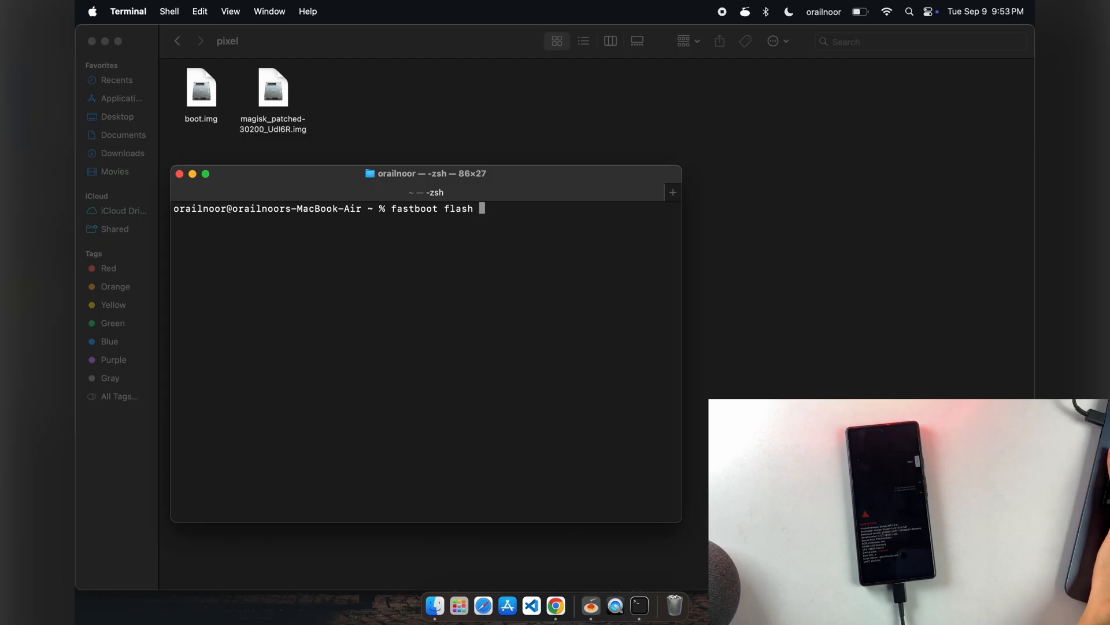
Flash magisk_patched-30200_UdI6R.img to boot_a and boot_b with fastboot, then reboot the phone.
{"action": "type", "text": "boot_a /Users/orailnoor/pixel/magisk_patched-30200_UdI6R.img"}
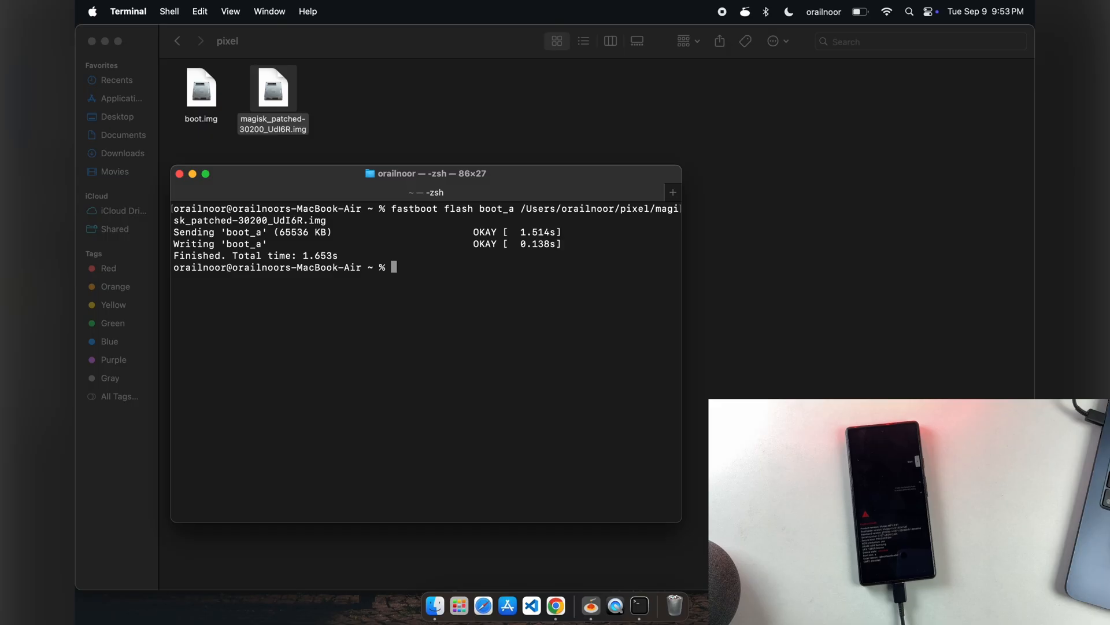
{"action": "type", "text": "fastboot flash boot_a /Users/orailnoor/pixel/magisk_patched-30200_UdI6R.img"}
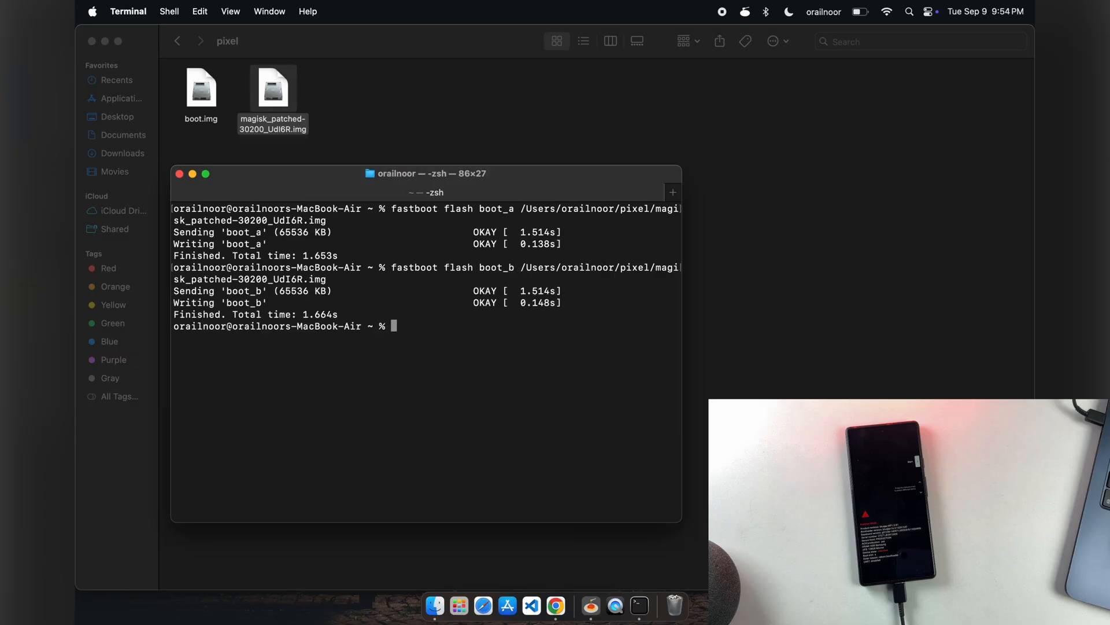
{"action": "type", "text": "fast"}
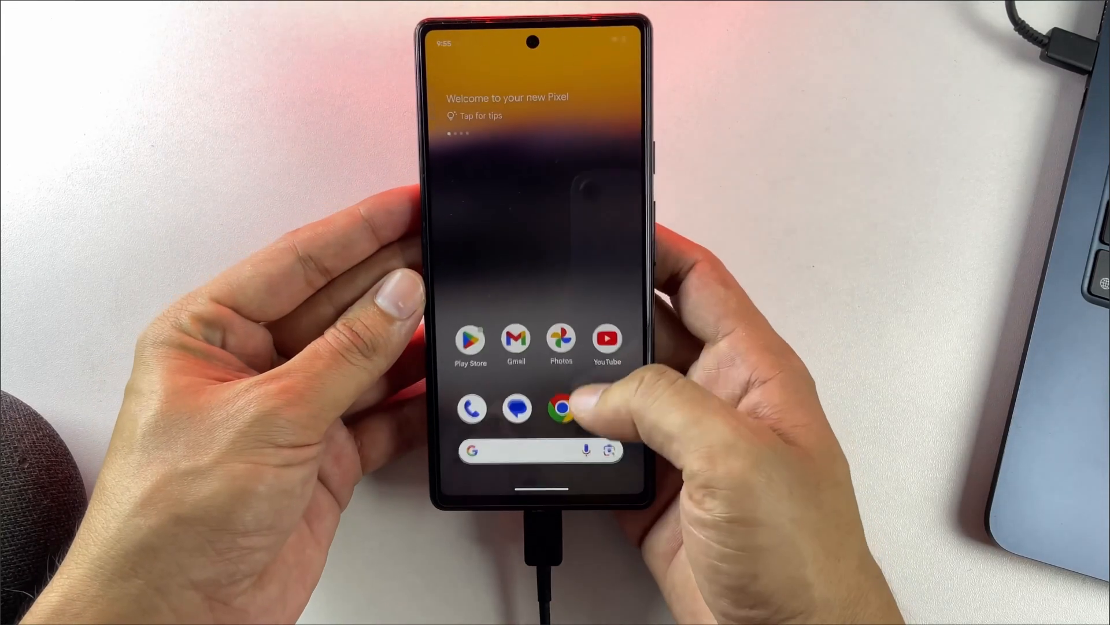
Verify root in Root Checker Basic, granting its superuser request to confirm root is installed.
{"action": "left_click", "coordinate": [562, 409]}
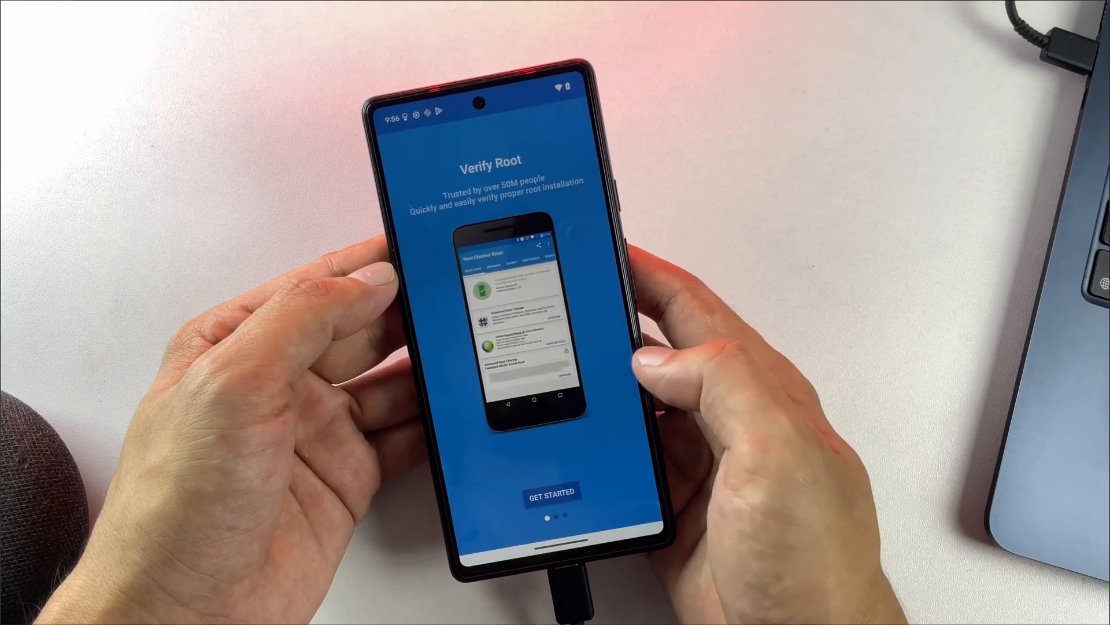
{"action": "left_click", "coordinate": [553, 490]}
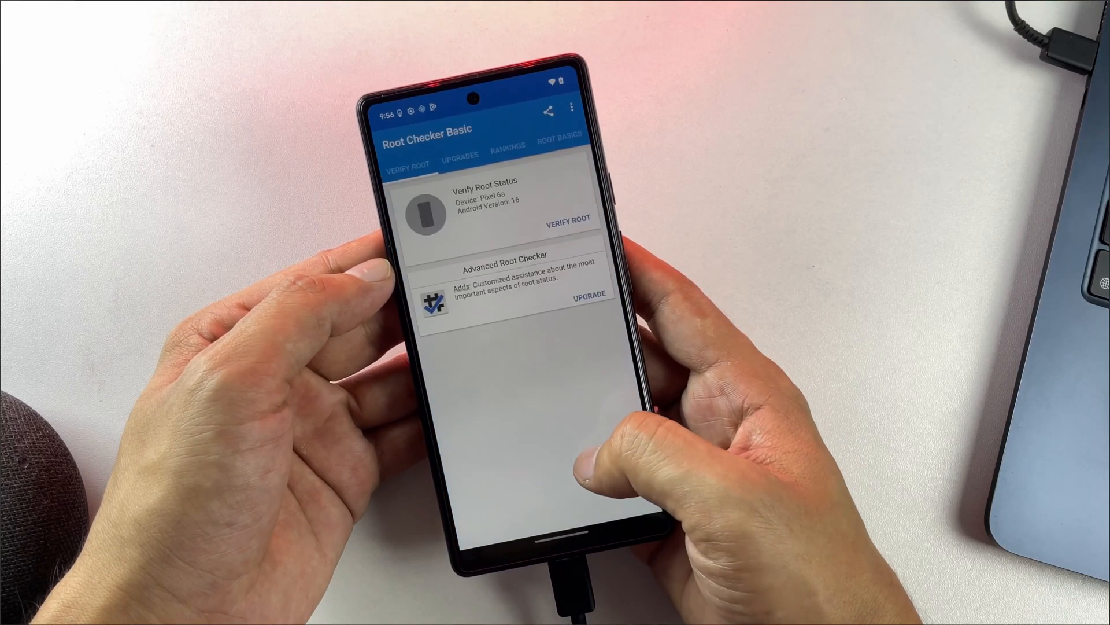
{"action": "left_click", "coordinate": [566, 218]}
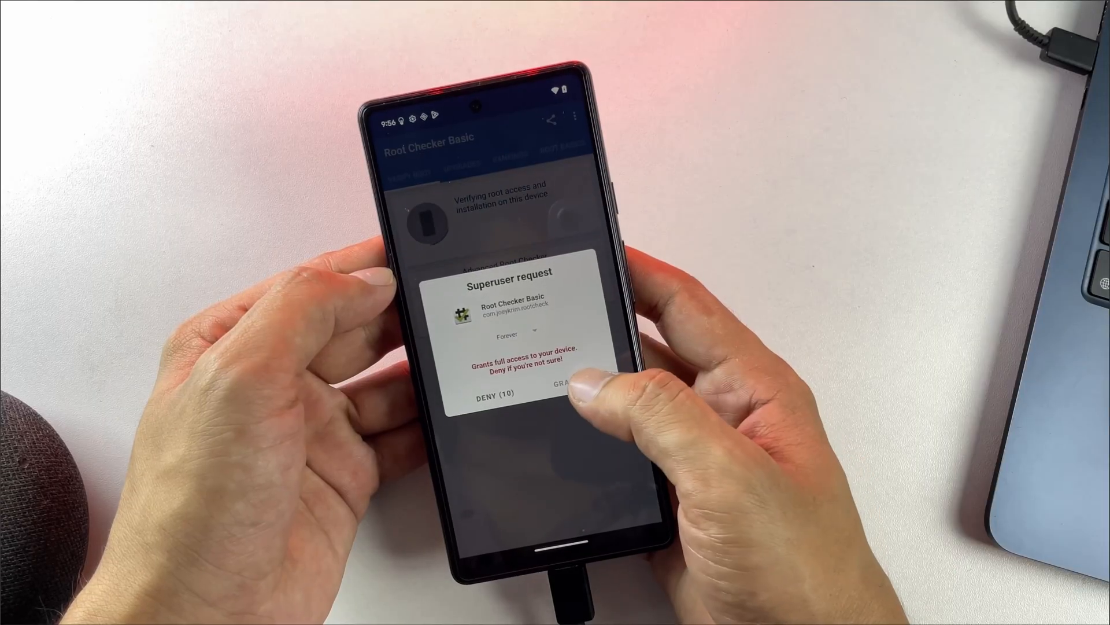
{"action": "left_click", "coordinate": [567, 394]}
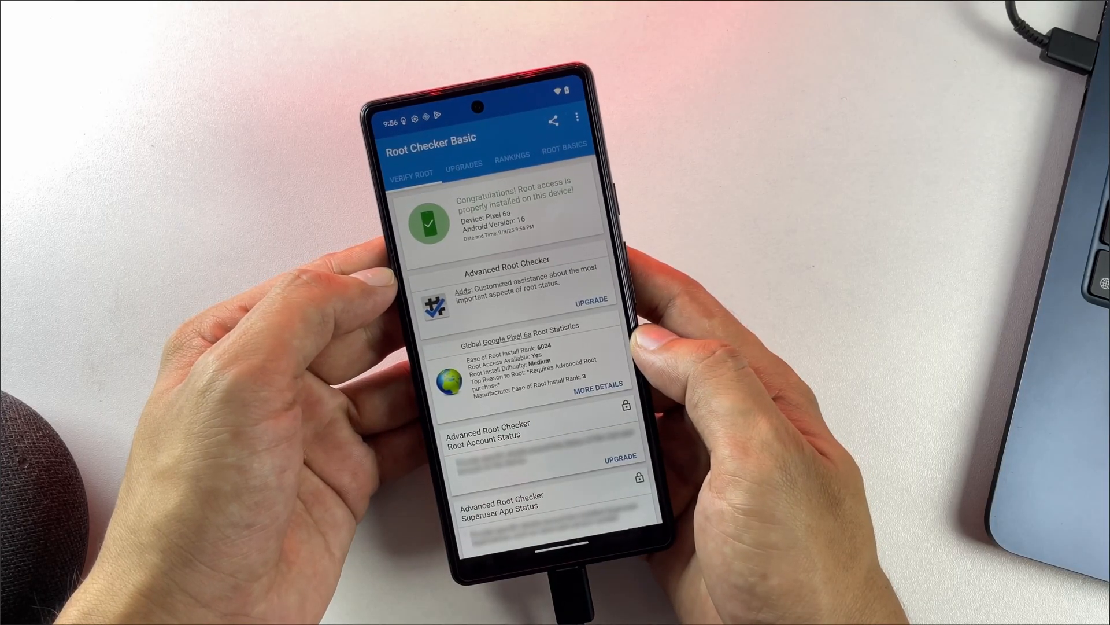